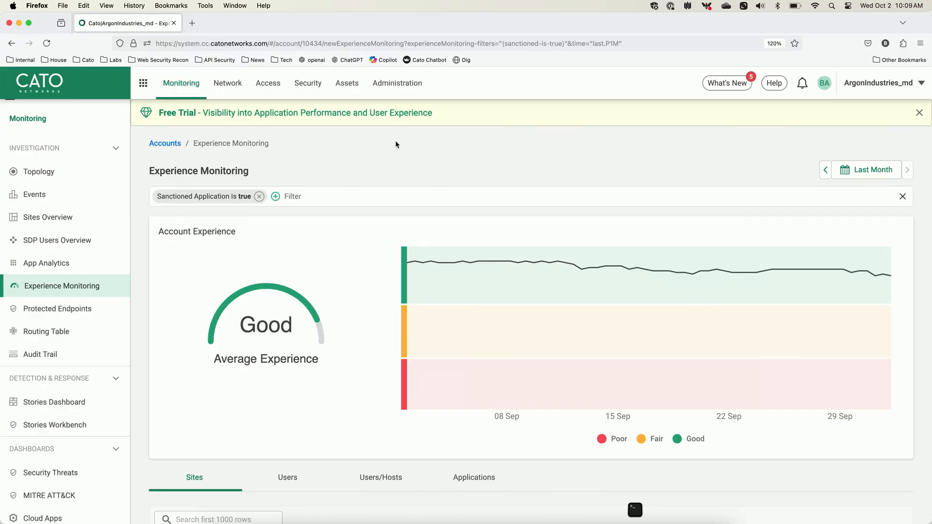
Set the Experience Monitoring range to Last Week and list experience per user.
scroll(down, 3)
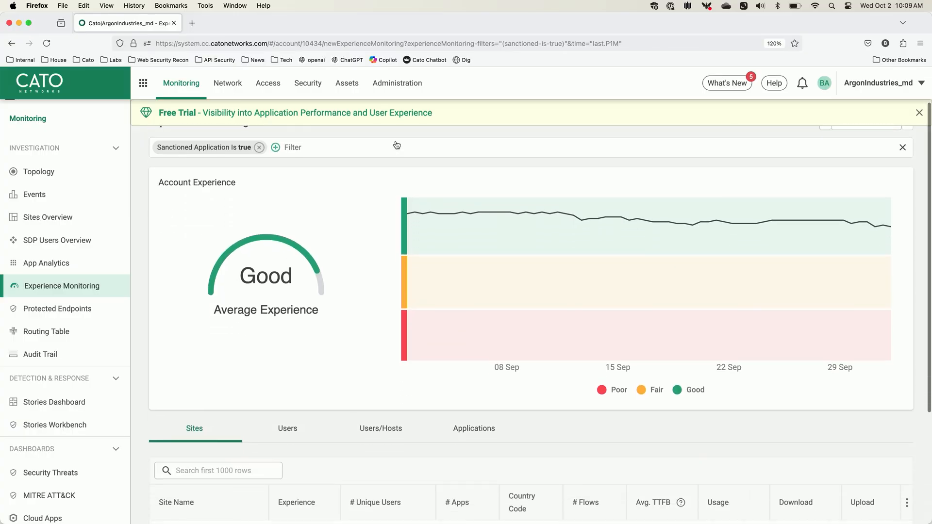
scroll(down, 3)
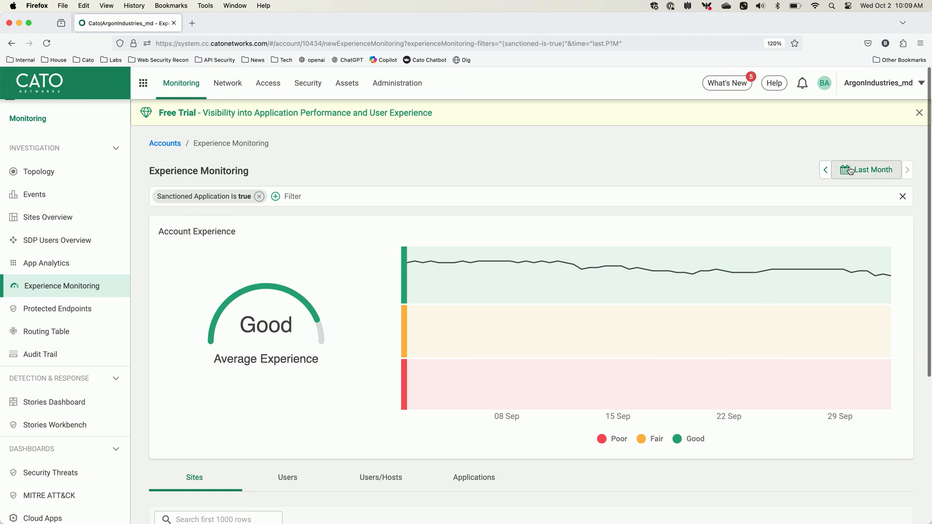
click(865, 170)
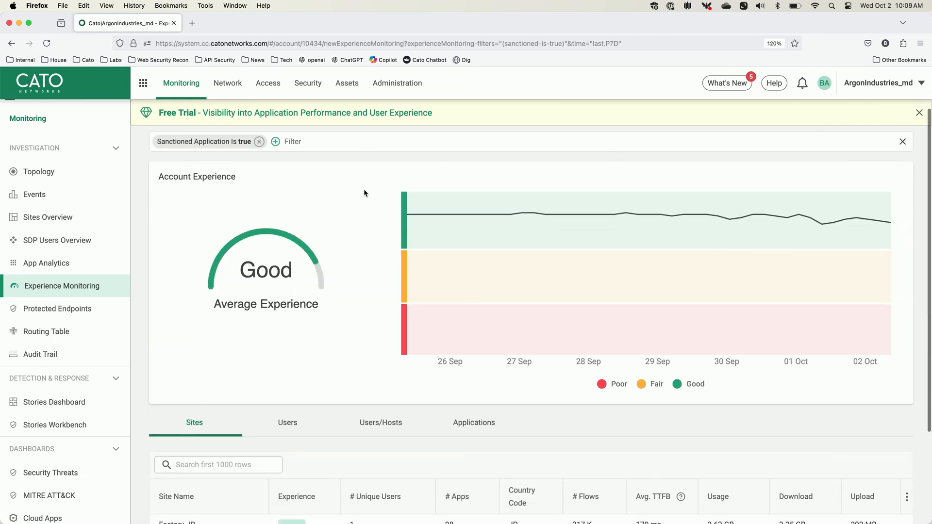
scroll(down, 3)
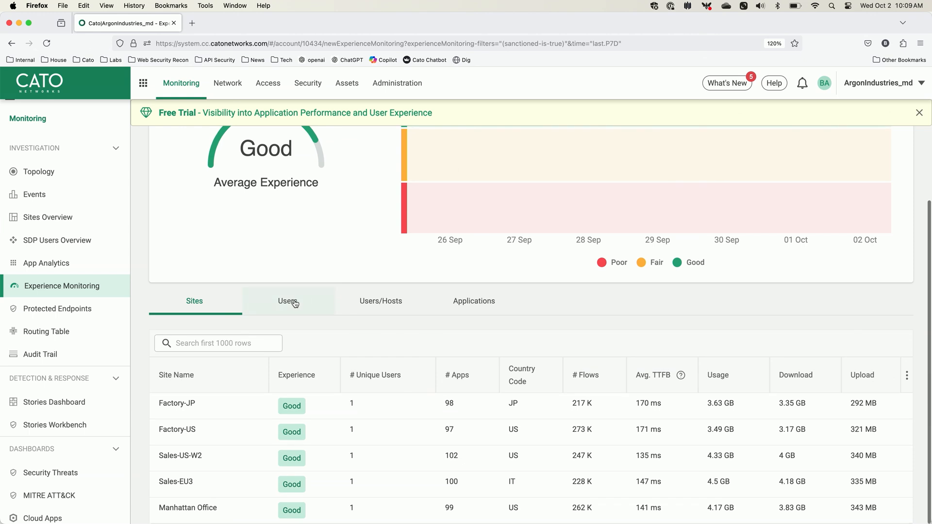
click(287, 301)
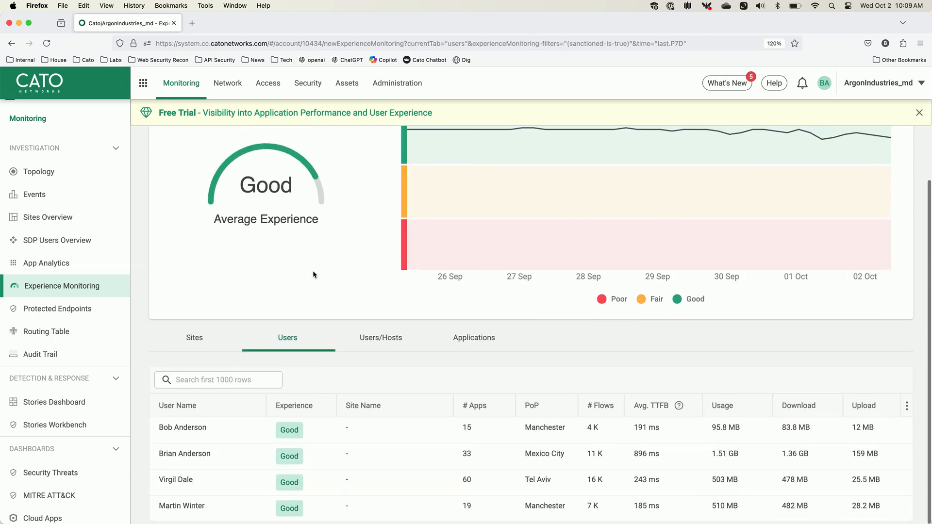
Add the second listed user to the filter and focus on the Poor-rated Oct 1 dip.
click(223, 456)
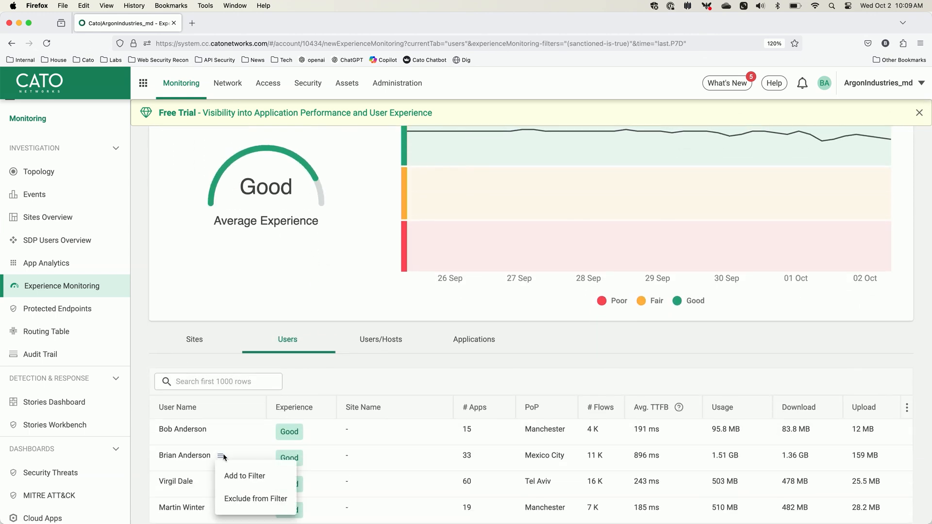
click(243, 476)
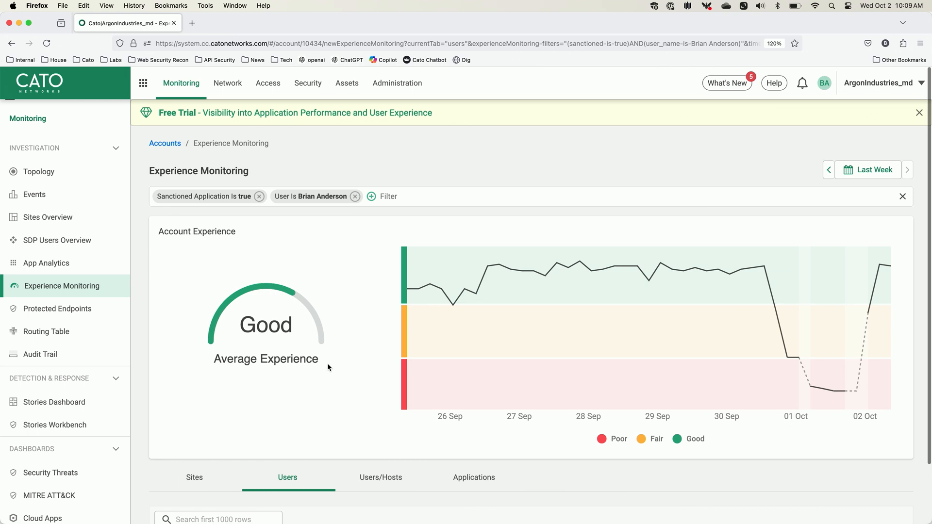
mouse_move(682, 266)
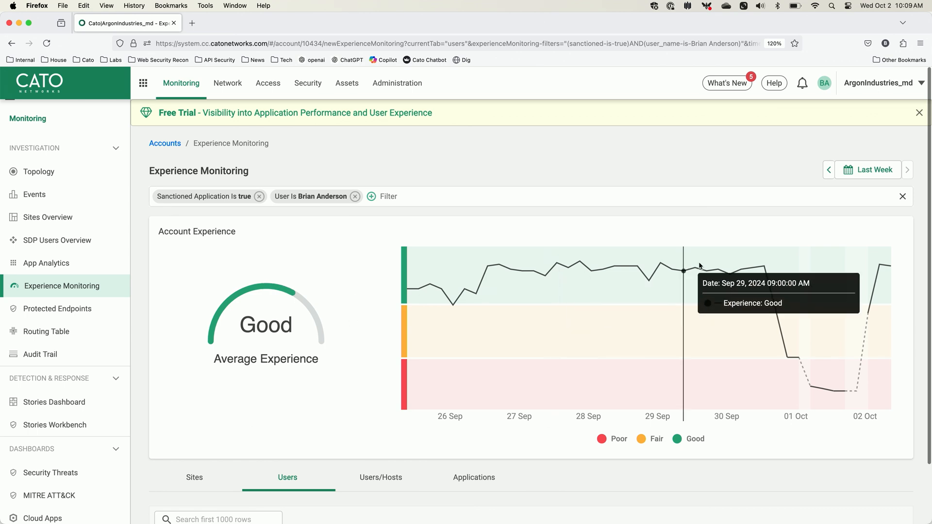
mouse_move(811, 342)
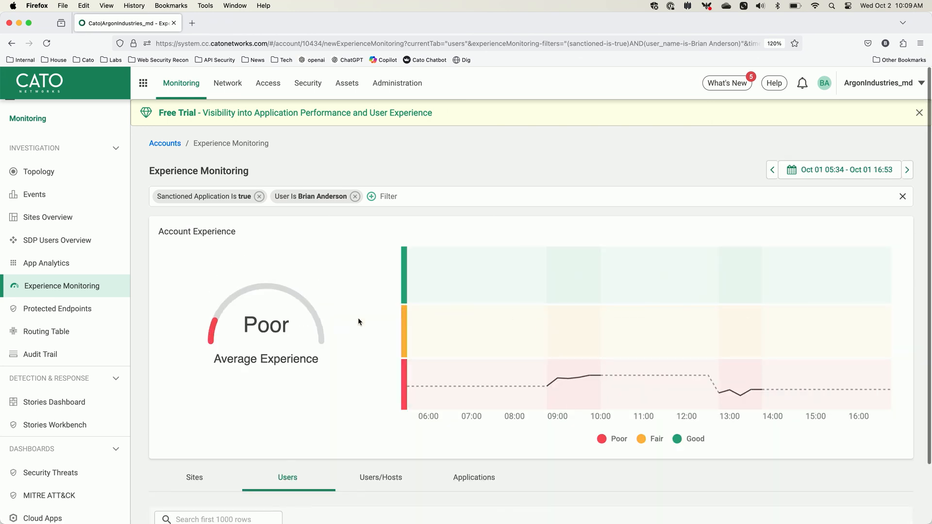
scroll(down, 3)
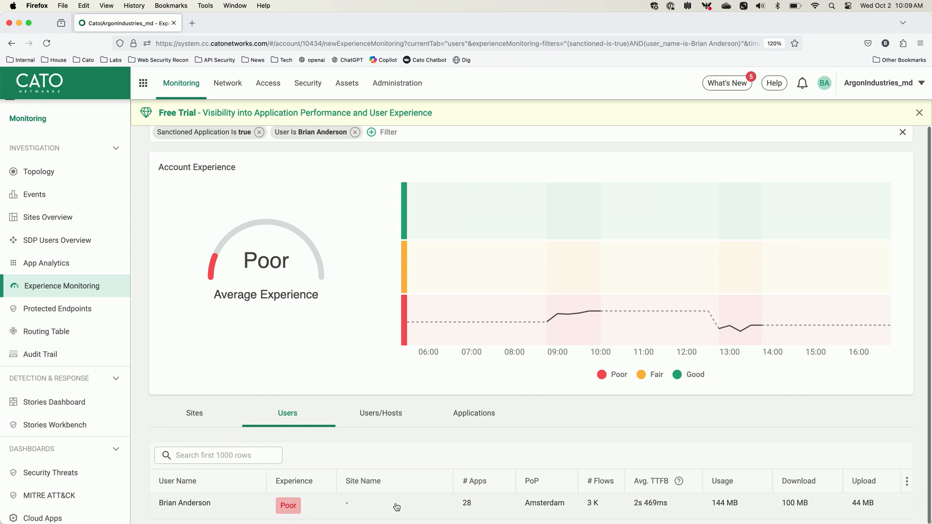
View the Poor-rated user's detail page down to Connection Details and the CPU and memory charts.
click(183, 502)
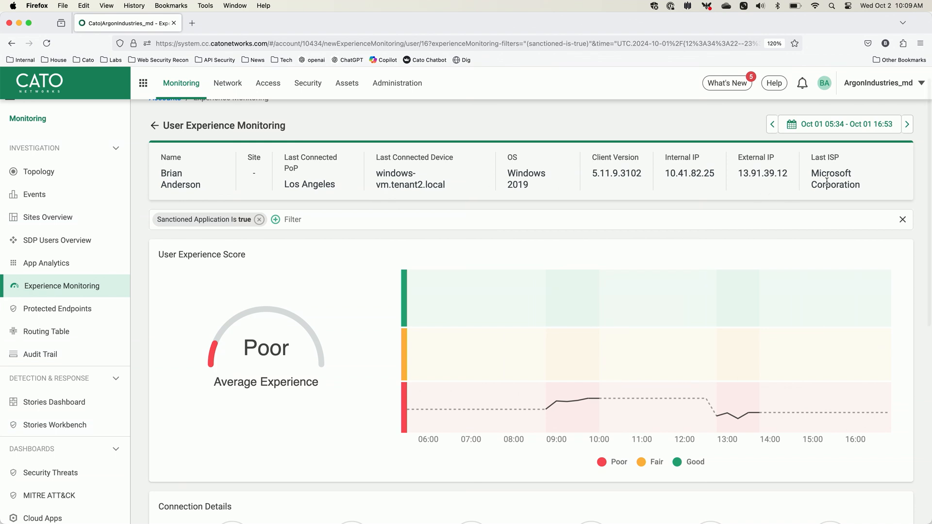
scroll(down, 3)
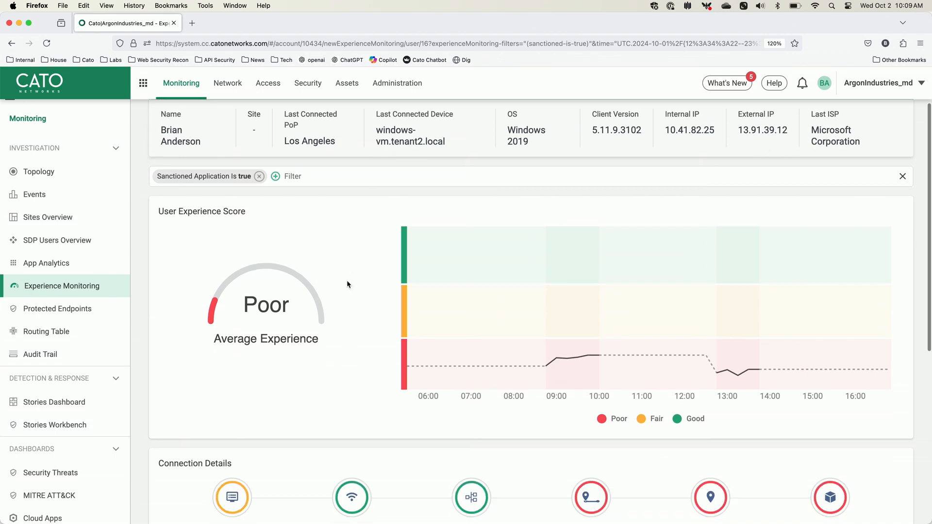
scroll(down, 3)
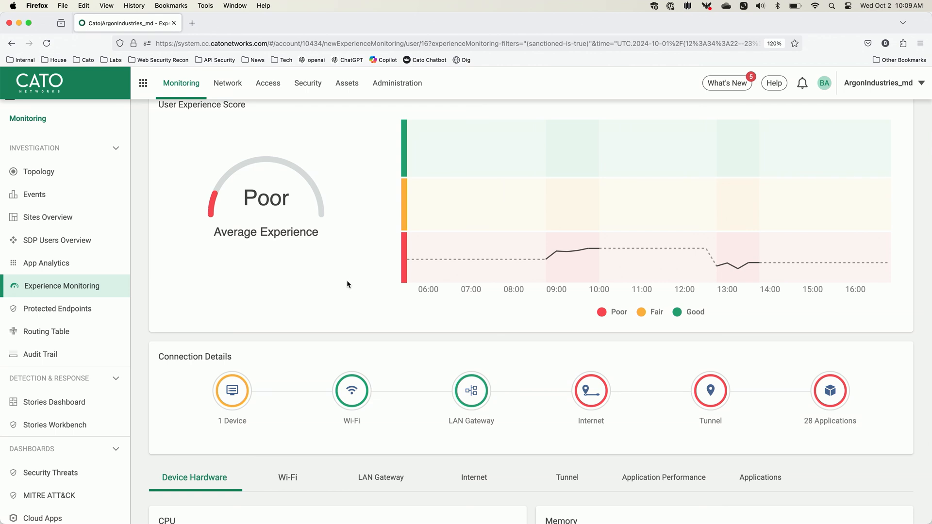
mouse_move(345, 371)
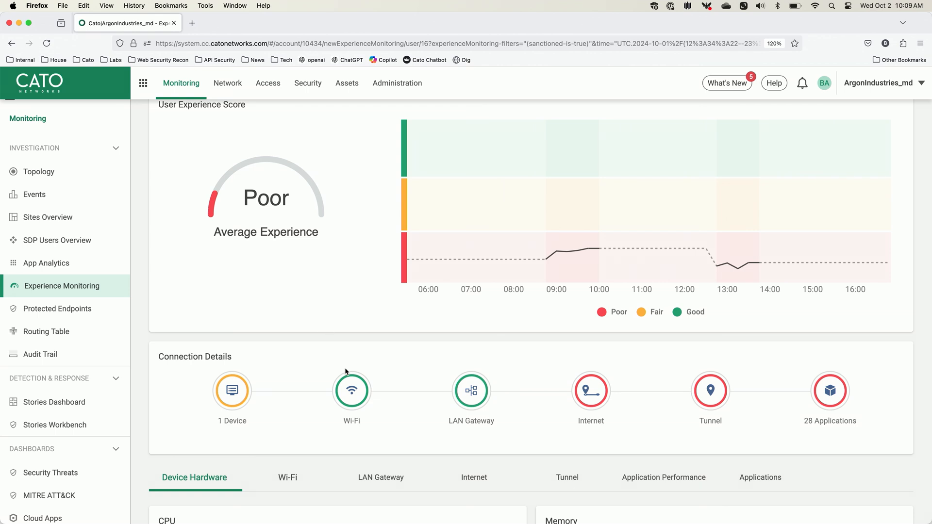
mouse_move(426, 385)
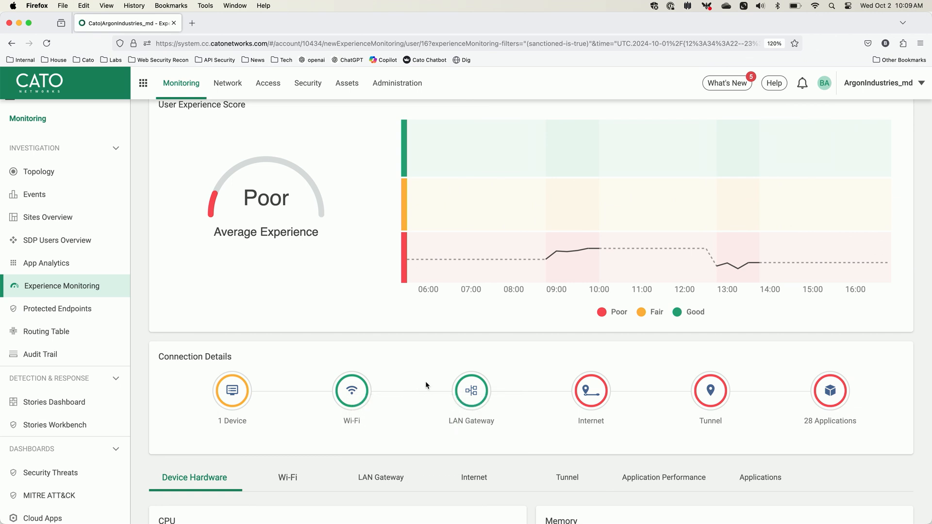
mouse_move(590, 390)
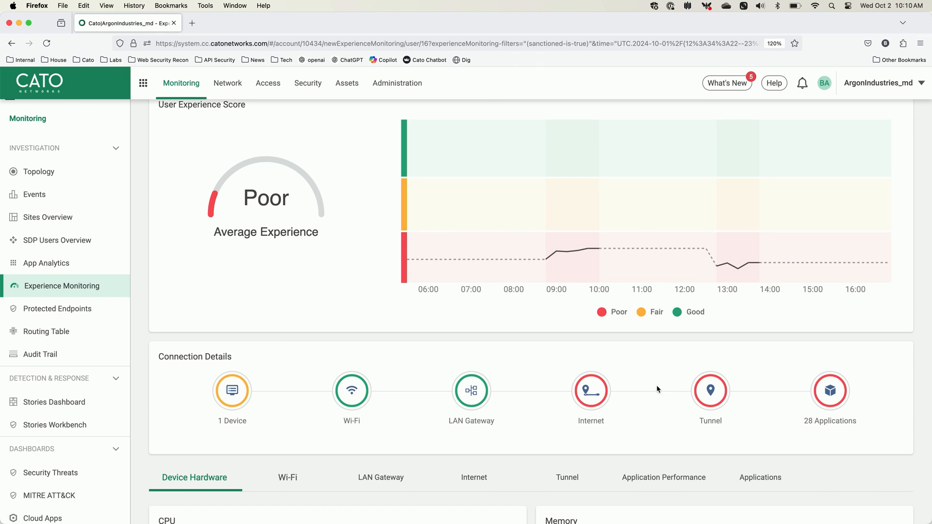
scroll(down, 3)
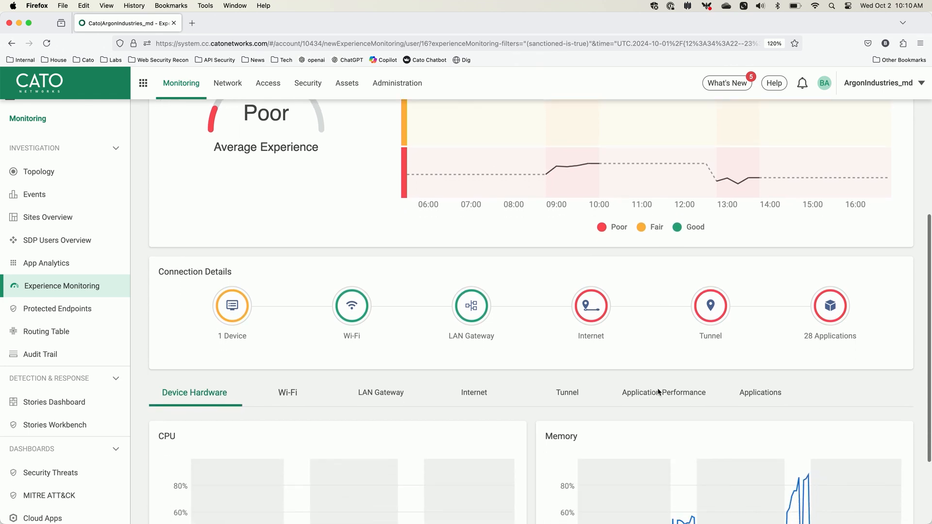
scroll(down, 3)
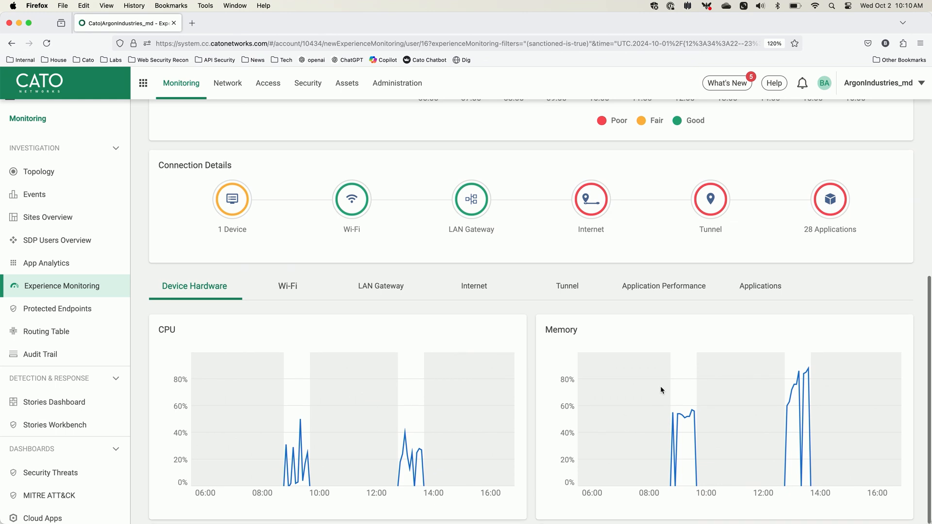
mouse_move(789, 383)
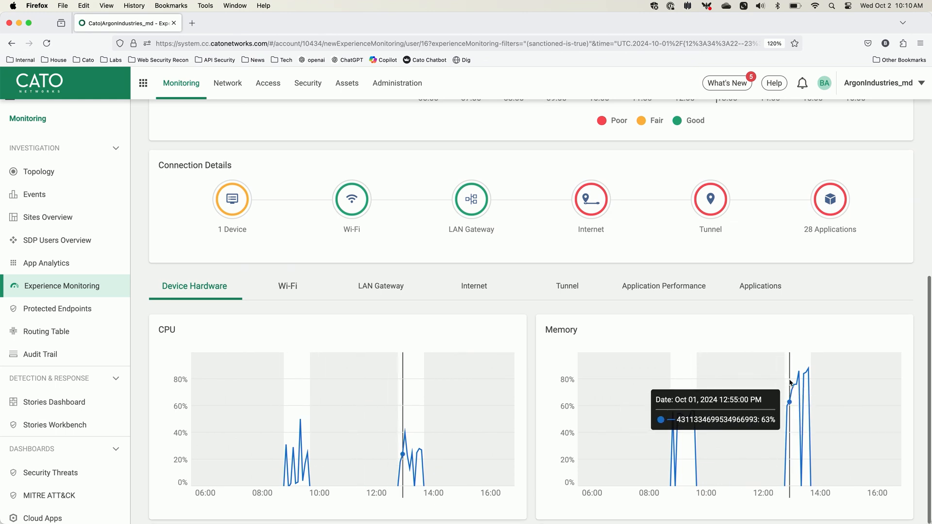
mouse_move(812, 275)
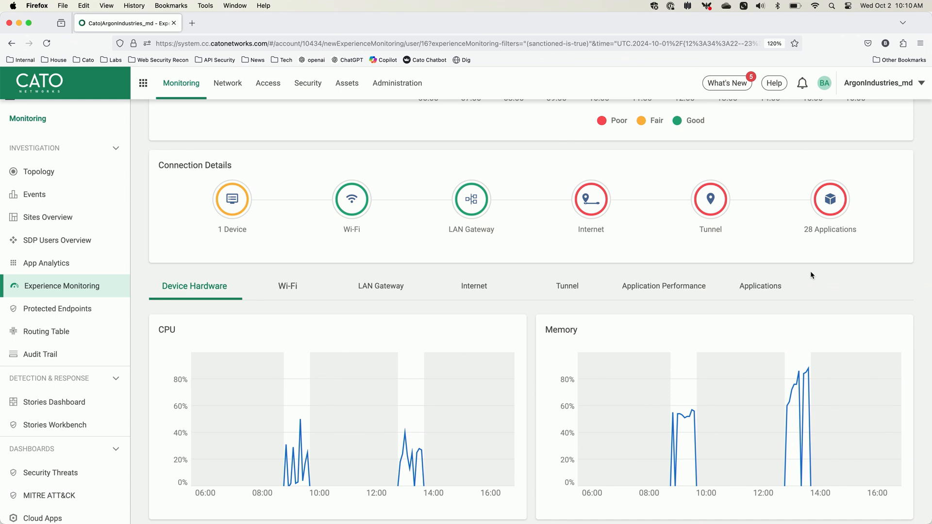
mouse_move(590, 199)
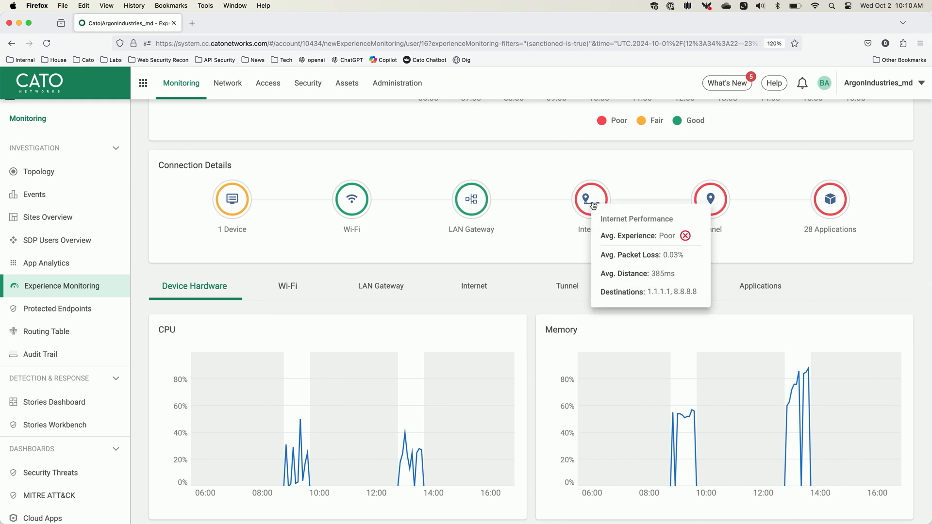
click(474, 285)
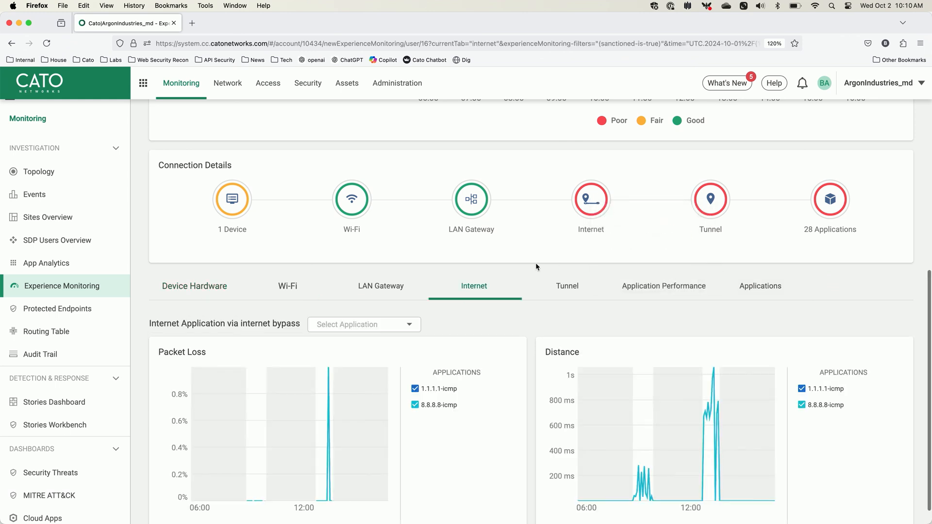
mouse_move(703, 380)
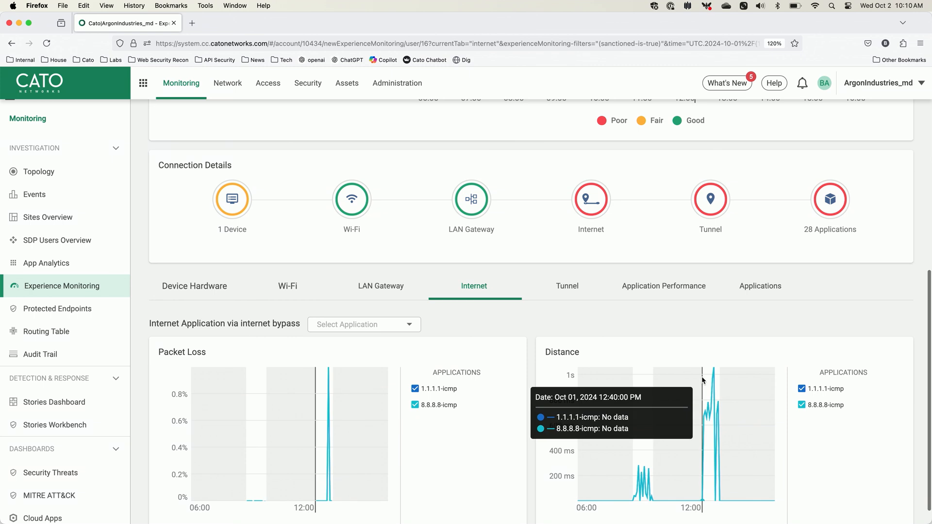
mouse_move(716, 375)
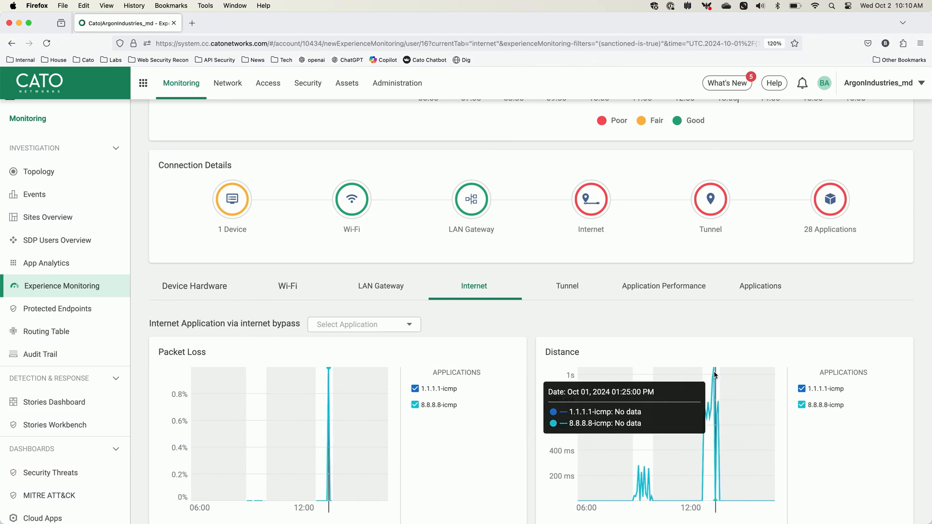
mouse_move(713, 372)
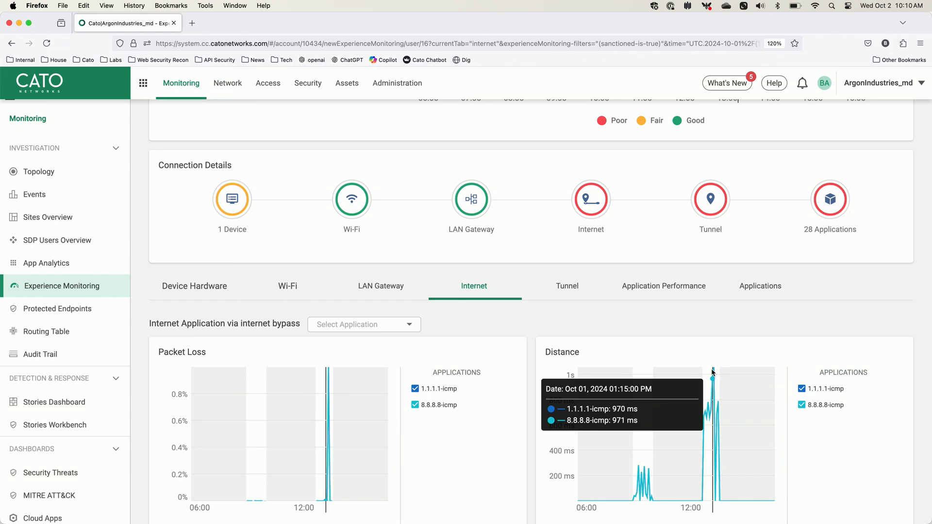
mouse_move(596, 231)
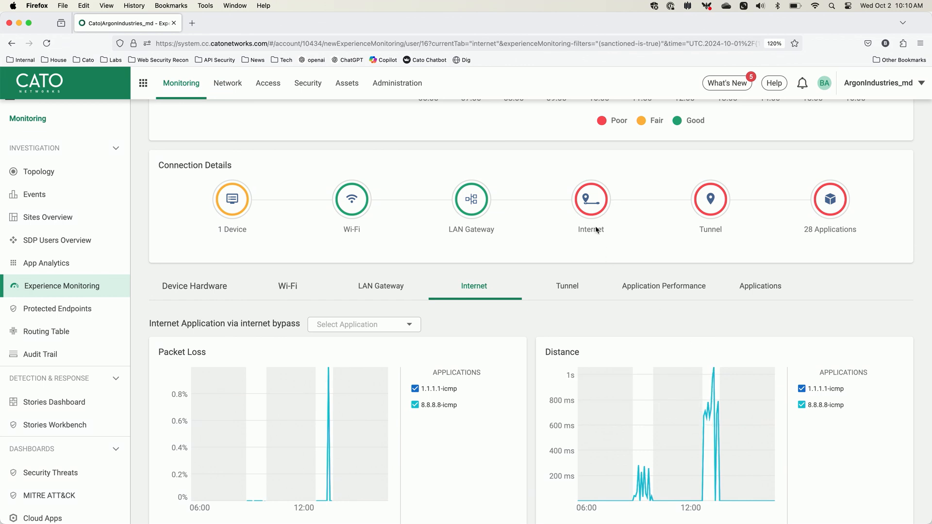
mouse_move(686, 205)
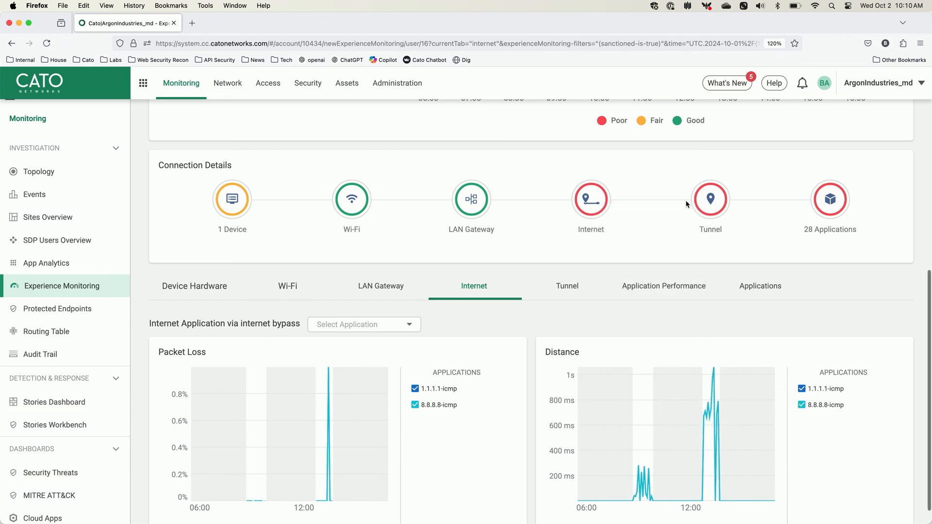
mouse_move(828, 199)
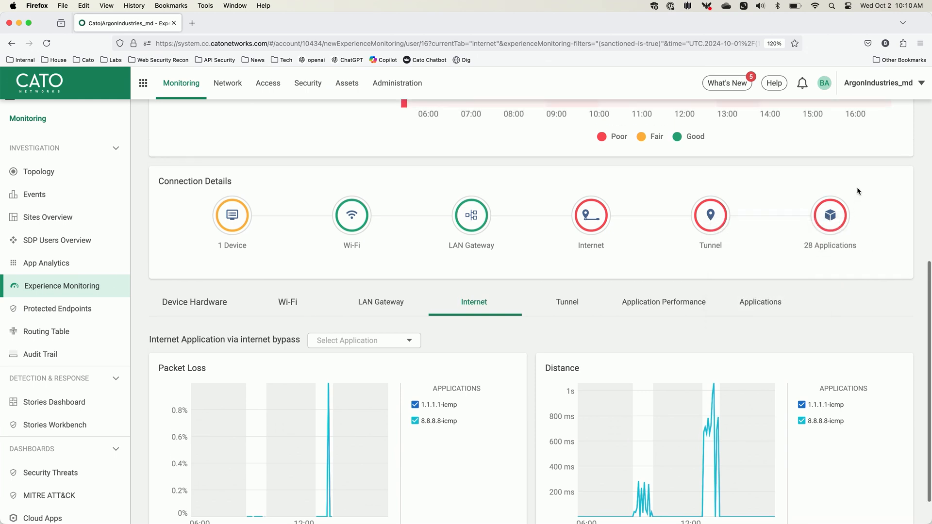
mouse_move(231, 232)
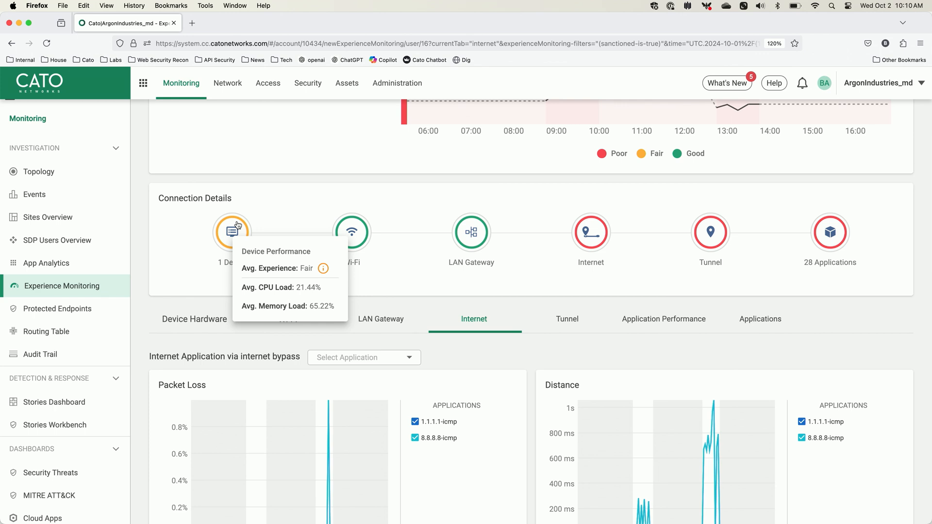
mouse_move(278, 199)
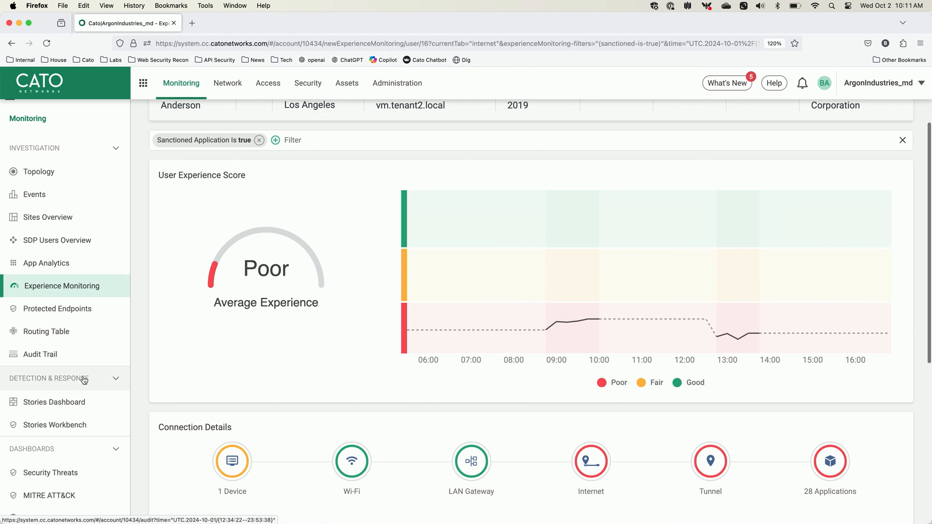
Go to Stories Workbench listing last month's detection stories.
click(56, 424)
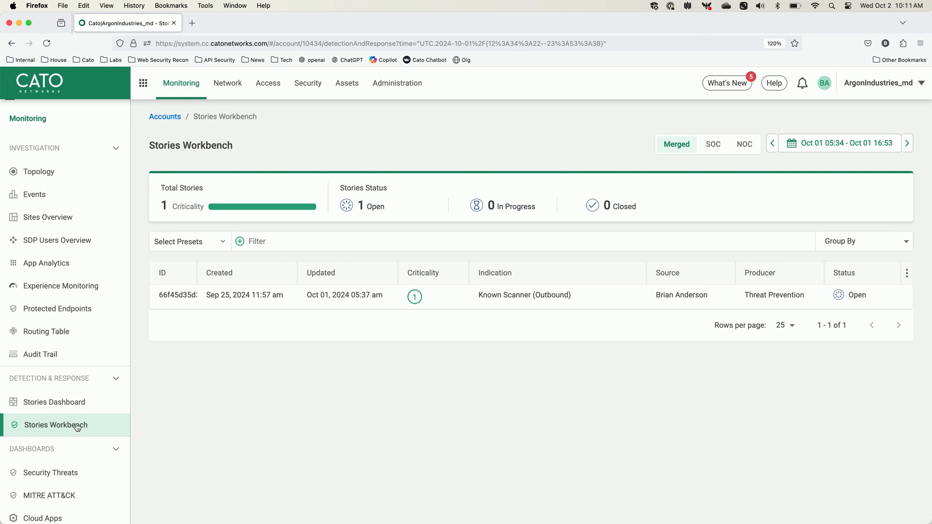
mouse_move(764, 158)
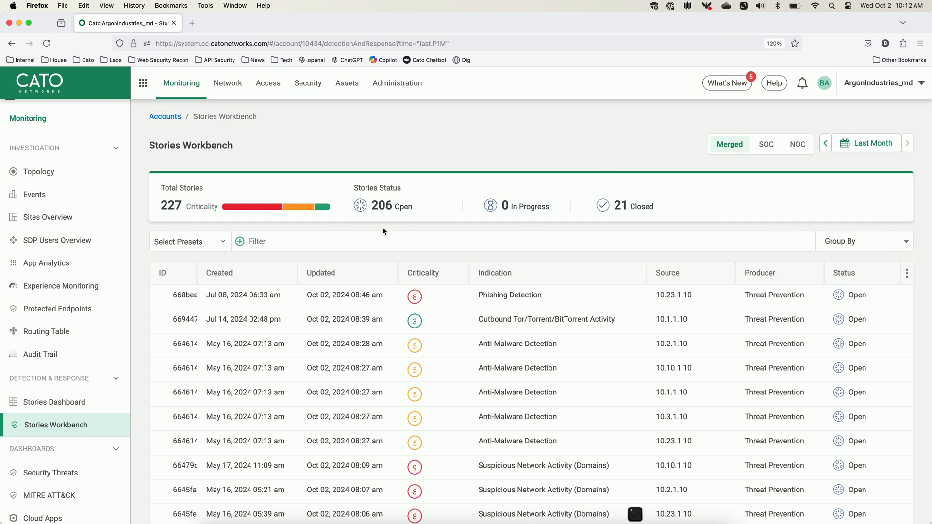
mouse_move(258, 254)
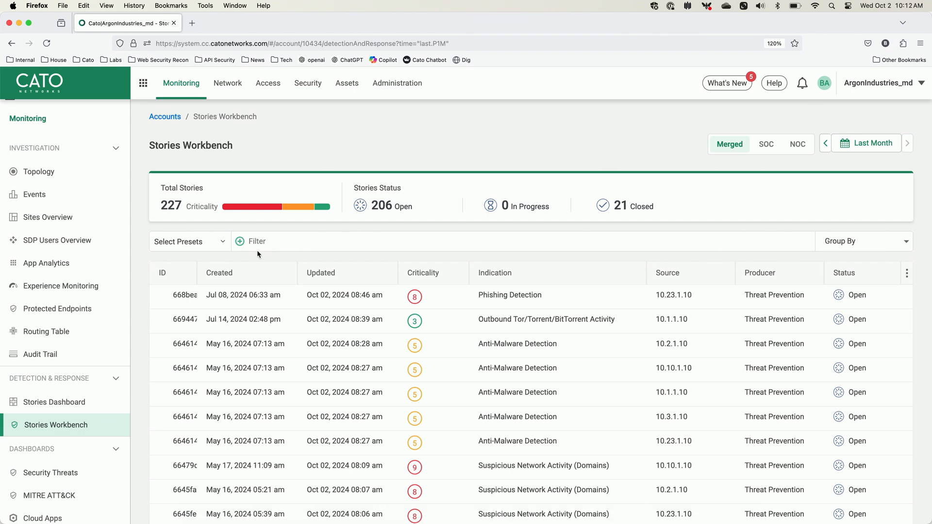
Add a filter with Producer In Experience Anomaly to the stories list.
click(250, 240)
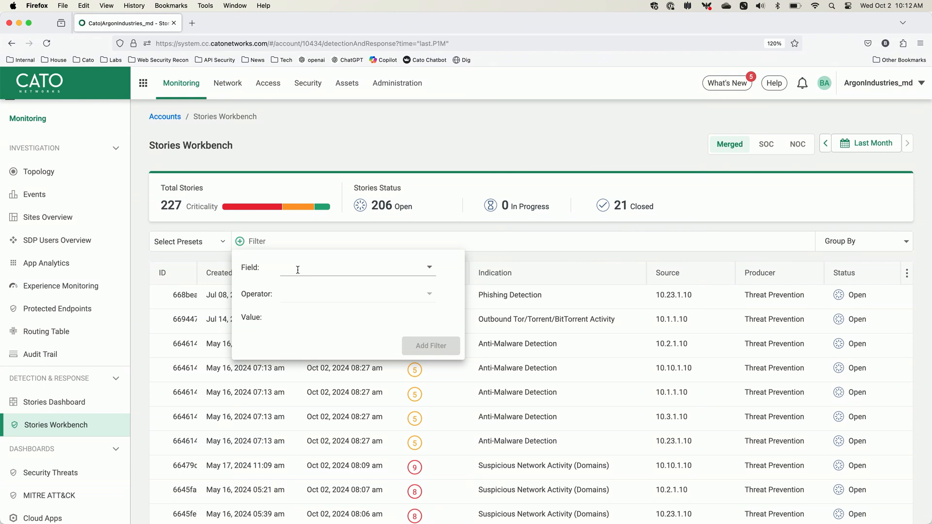
text(pro)
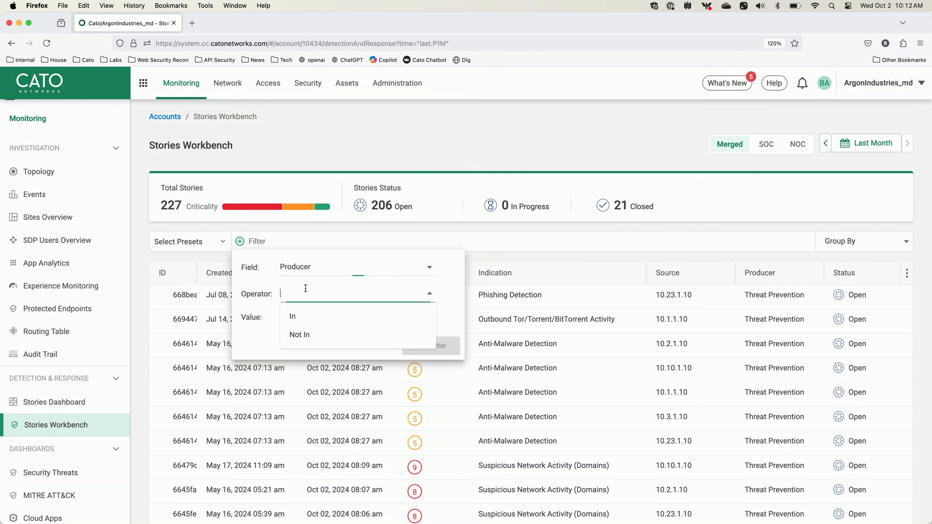
text(e)
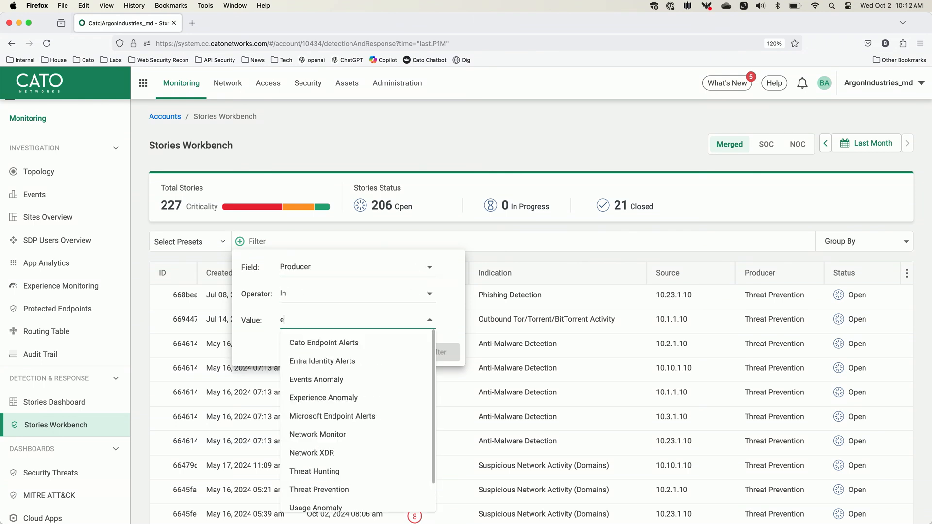
click(323, 398)
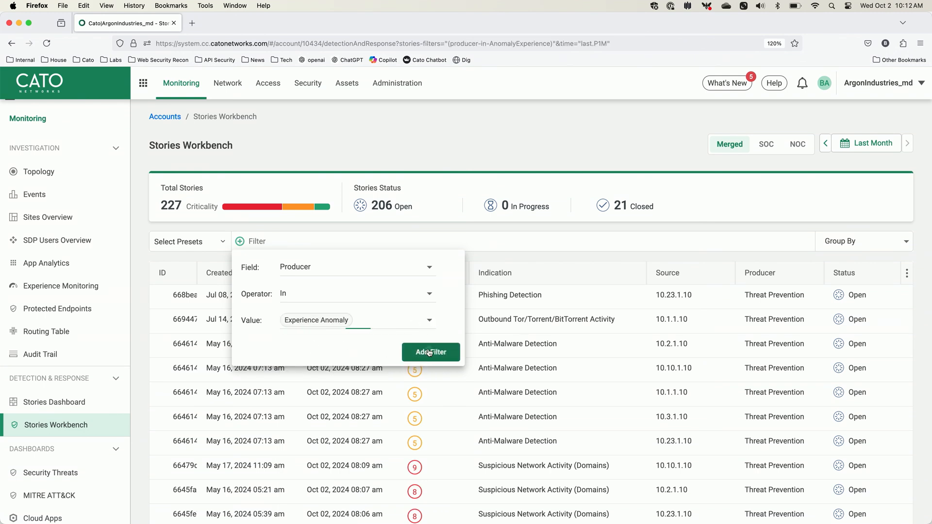
click(430, 351)
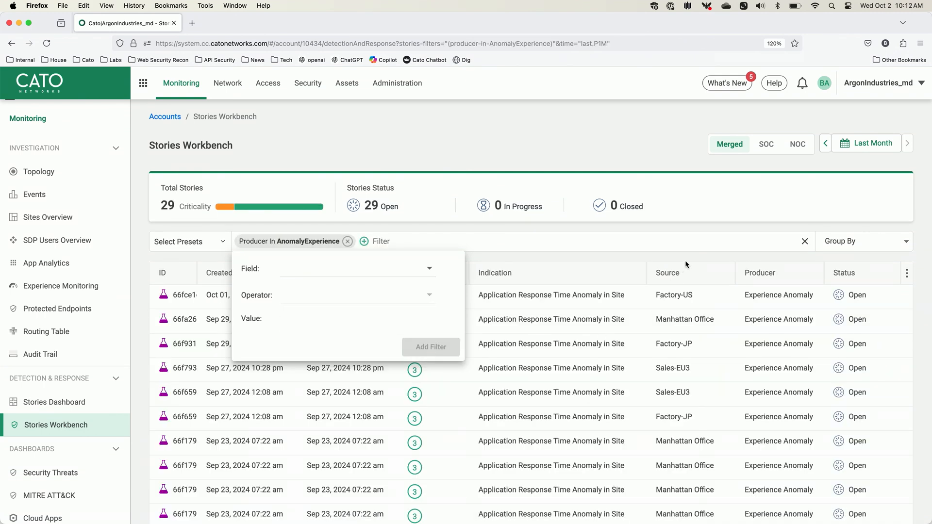
Group the Experience Anomaly stories by Sources.
click(862, 240)
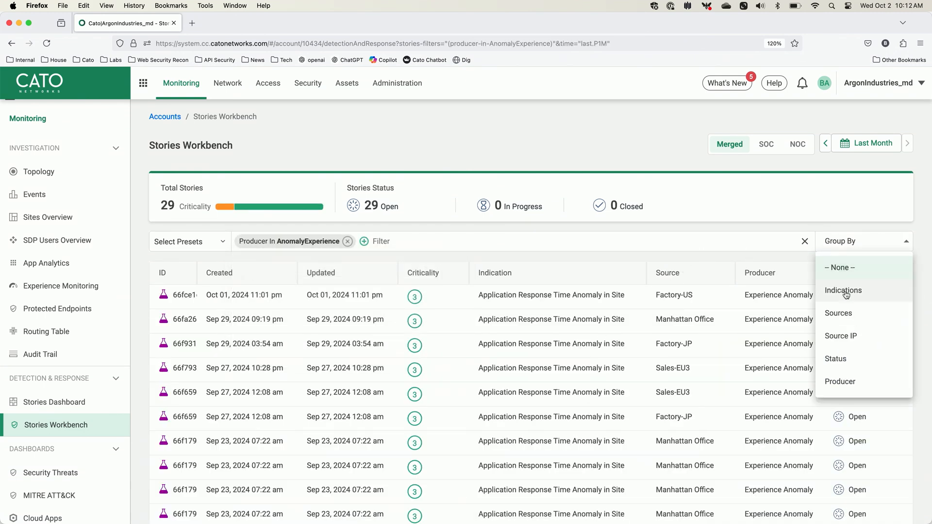
click(838, 313)
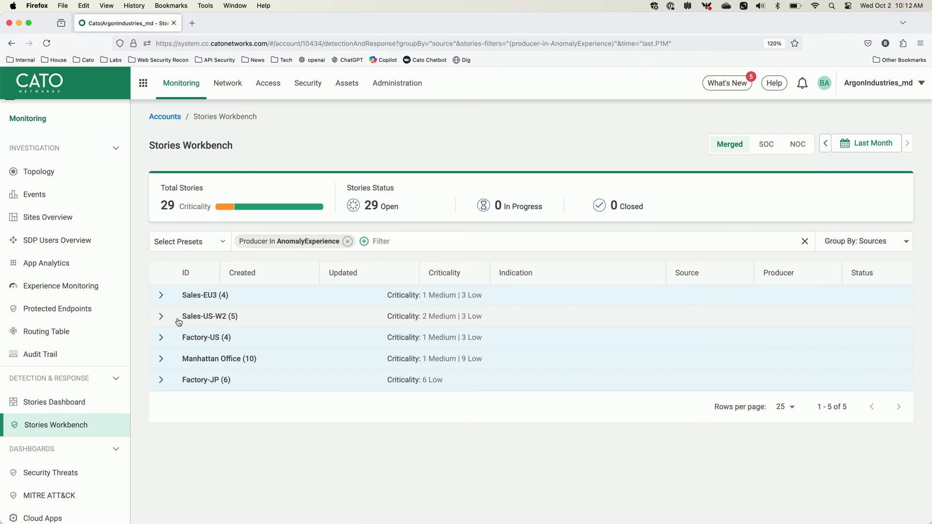
View a Sales-US-W2 Outlook response-time anomaly story down to its Experience Anomaly chart.
click(160, 315)
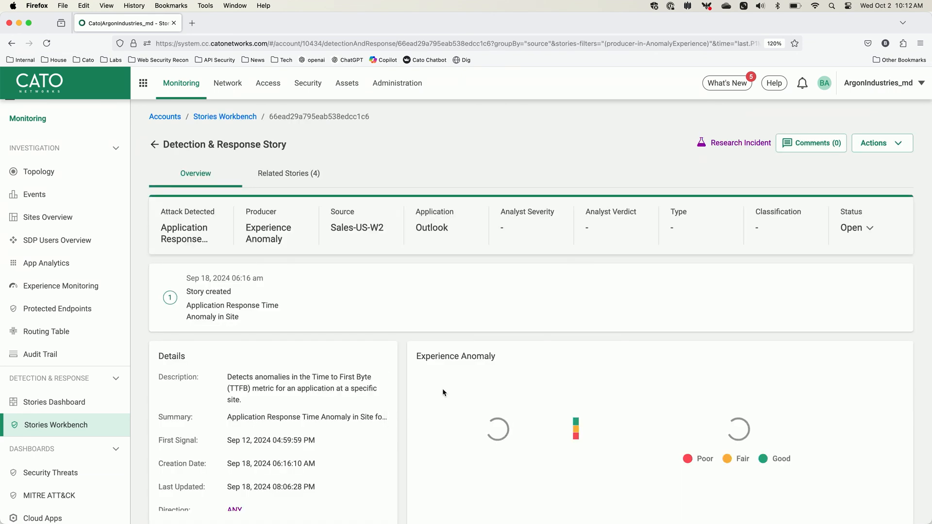
scroll(down, 3)
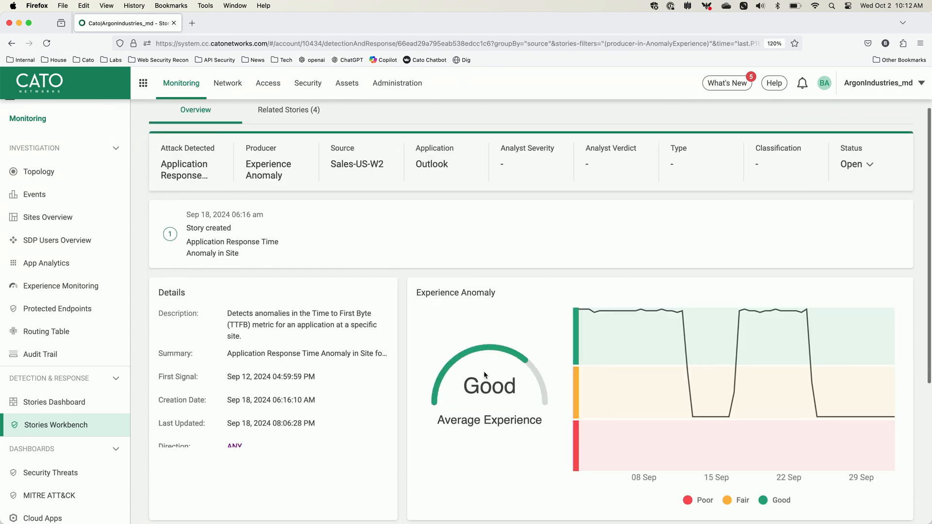
mouse_move(678, 342)
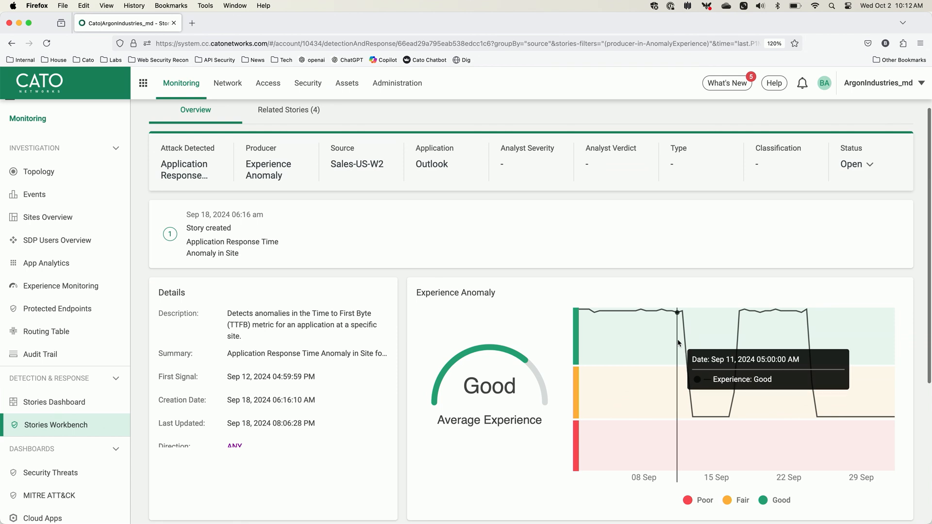
mouse_move(741, 344)
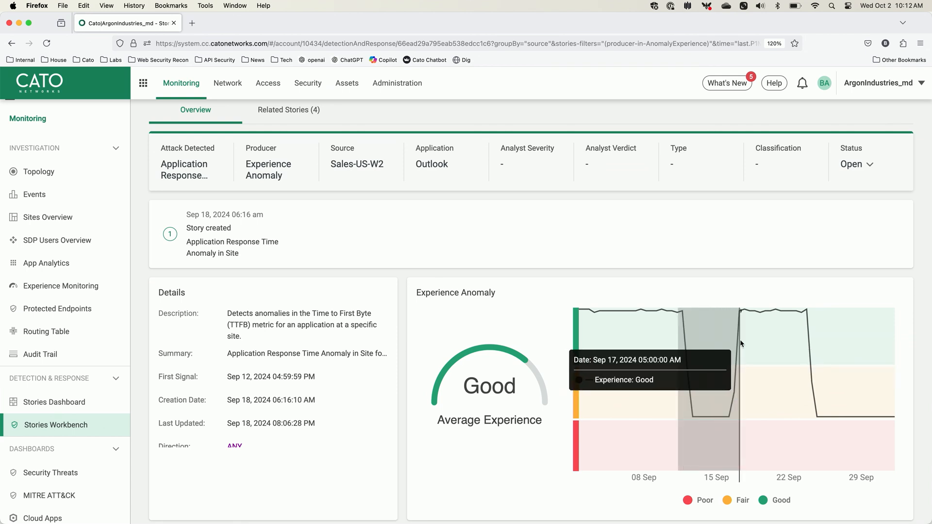
scroll(down, 3)
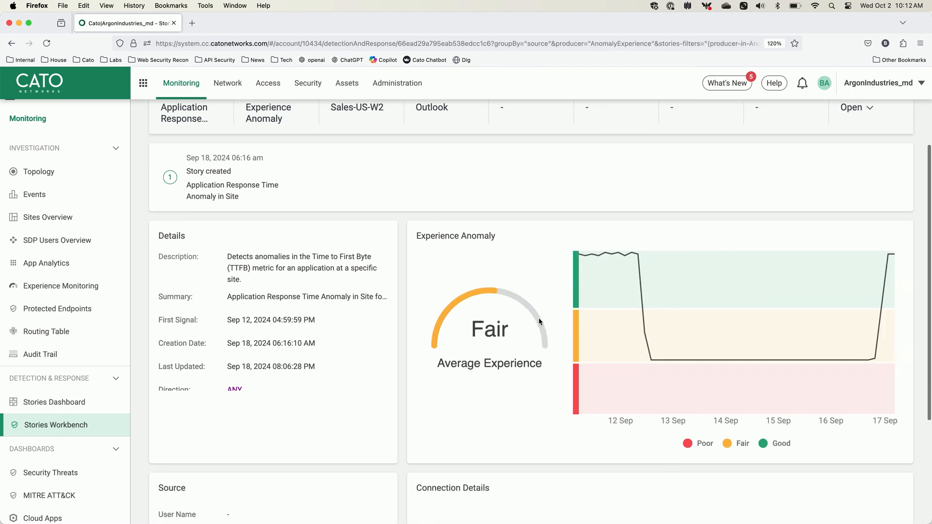
scroll(down, 3)
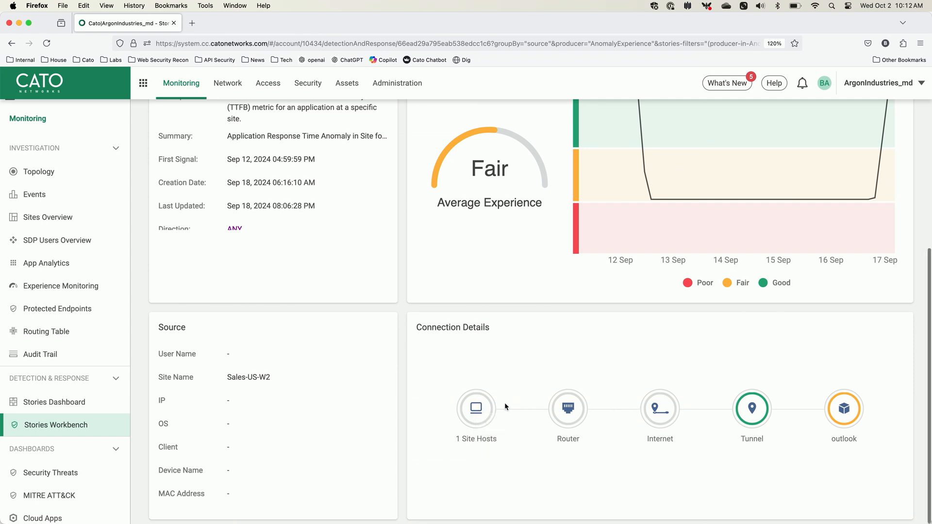
mouse_move(511, 396)
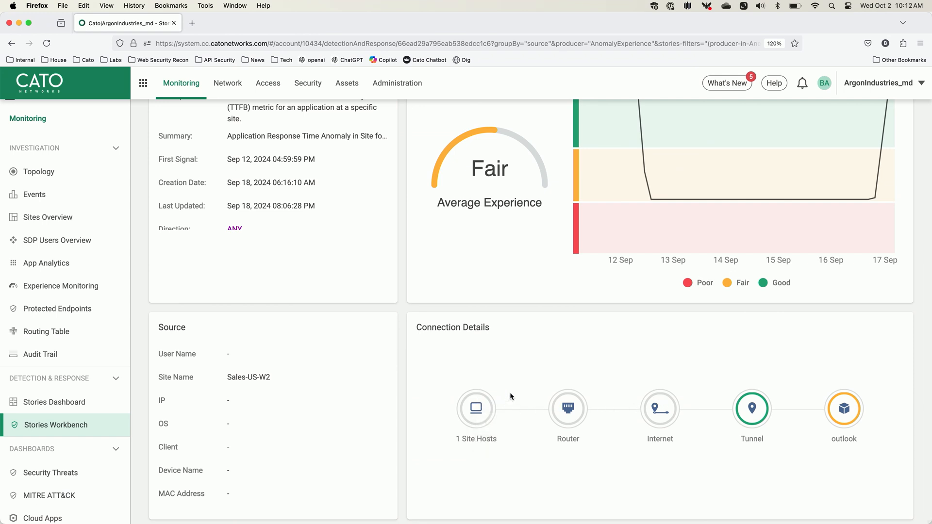
mouse_move(750, 408)
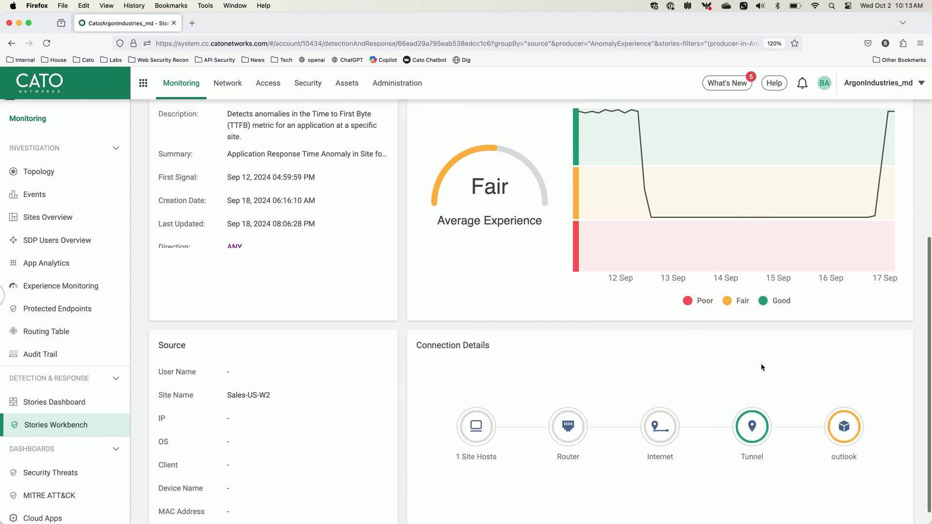
mouse_move(605, 314)
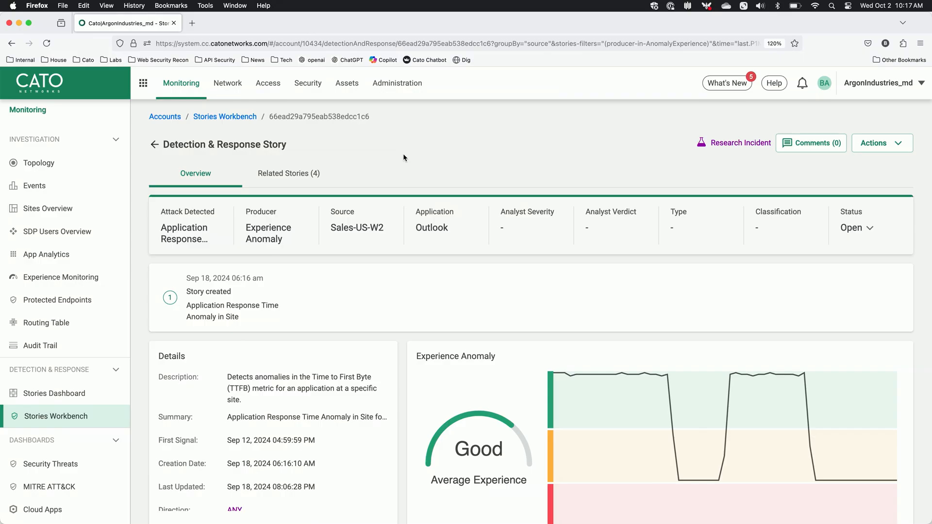
mouse_move(348, 195)
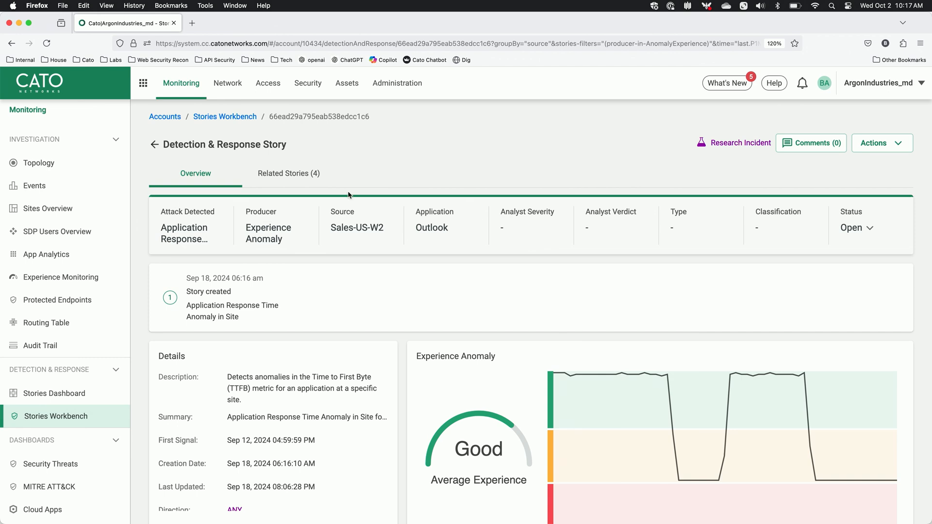
Go to the Events page with the 'Search events with AI' prompt available.
click(35, 185)
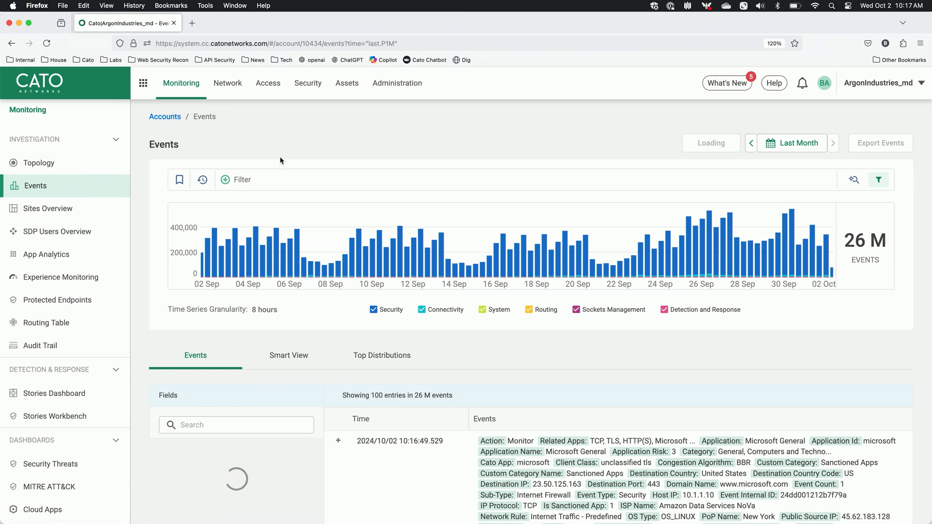
mouse_move(322, 152)
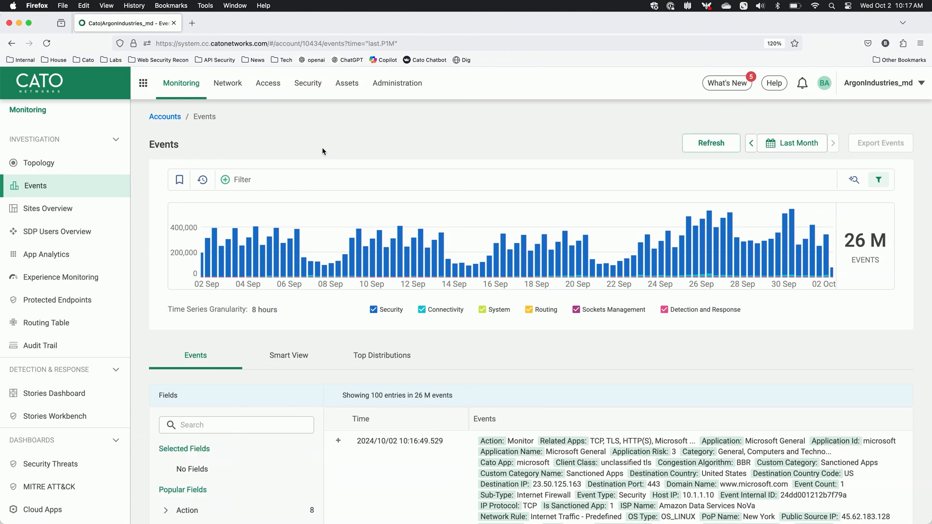
mouse_move(432, 178)
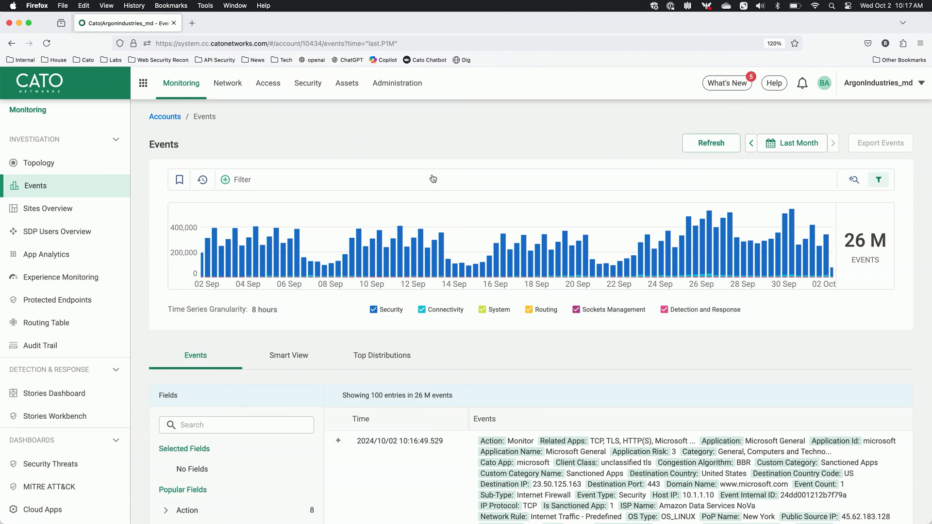
scroll(down, 3)
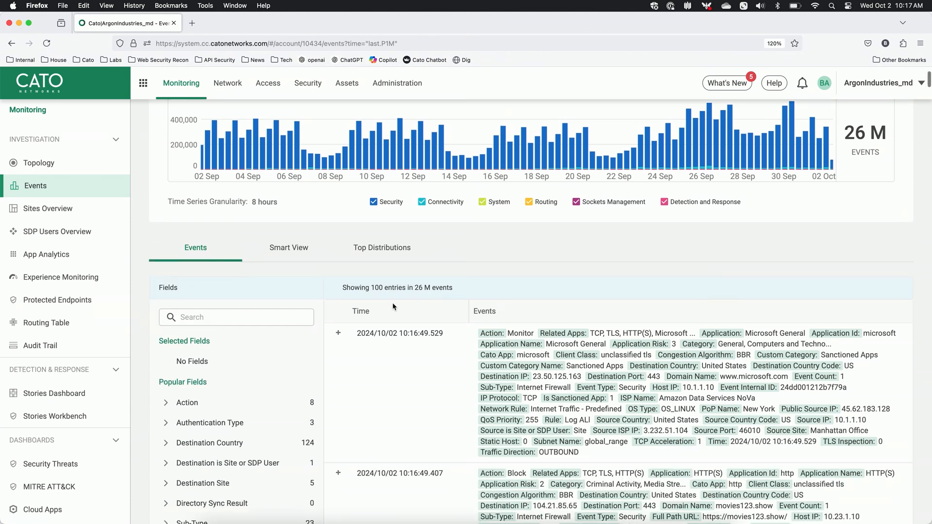
scroll(up, 3)
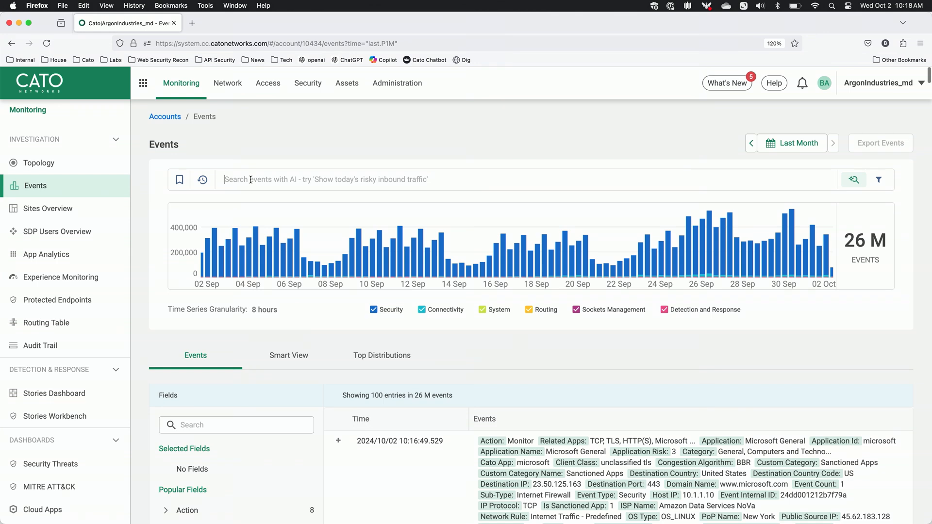
text(s)
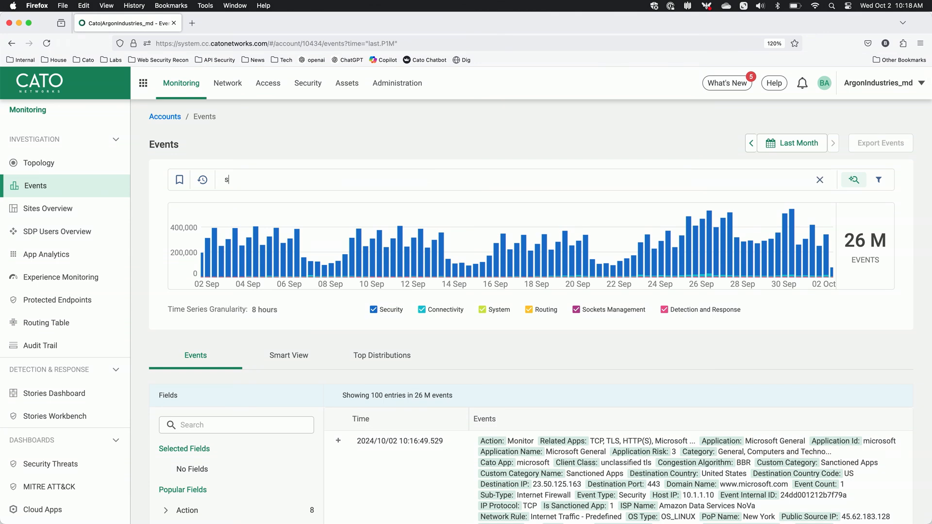
text(how me)
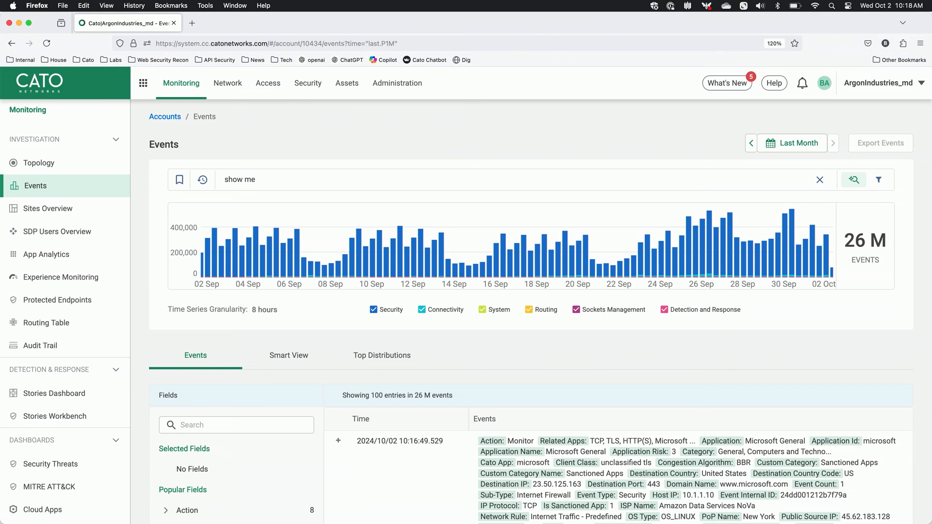
text(rick)
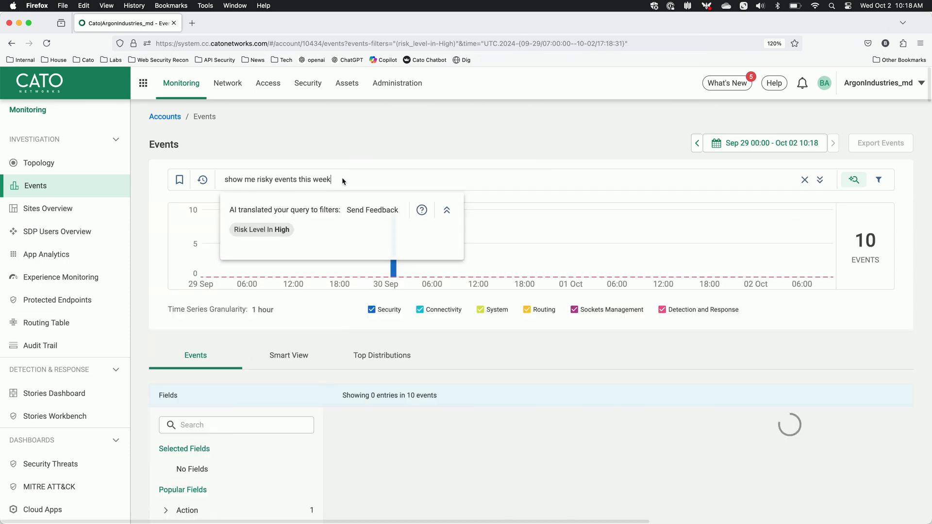
text(show me Brian Anderson)
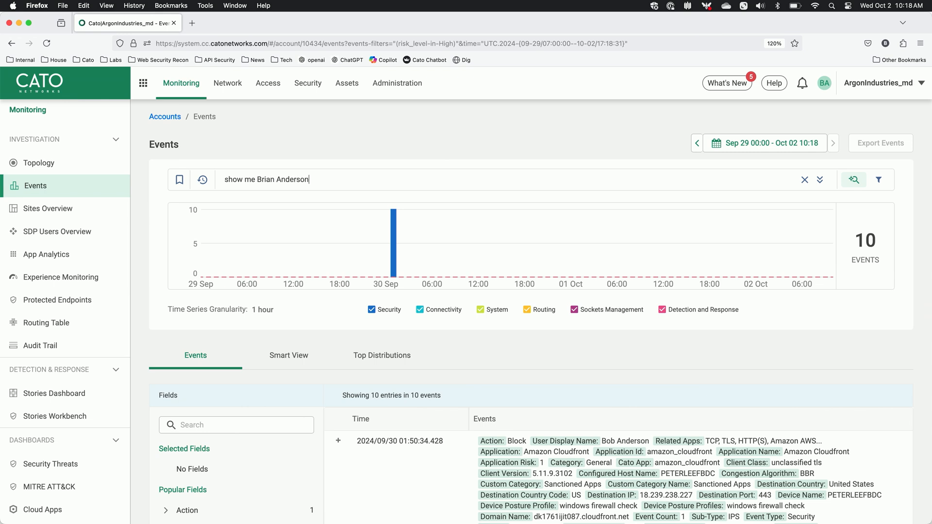
text(user dislay na)
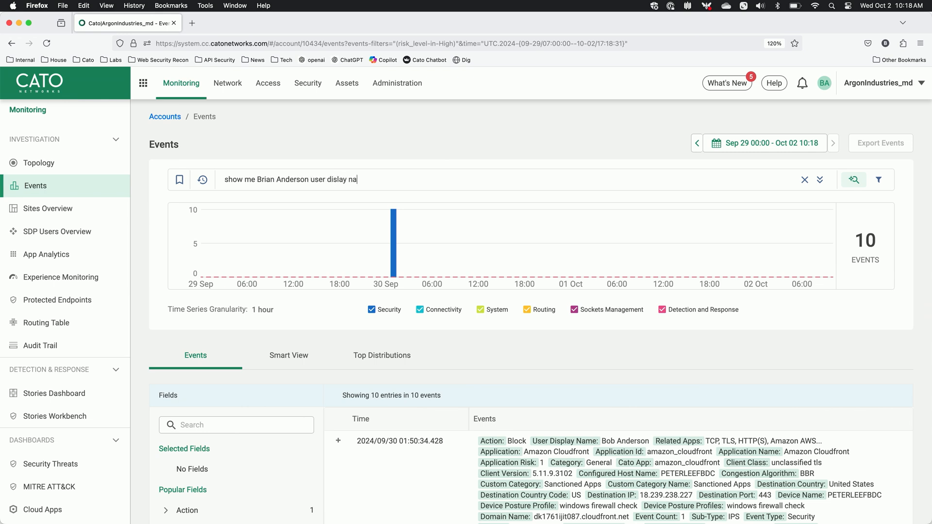
text(name and do)
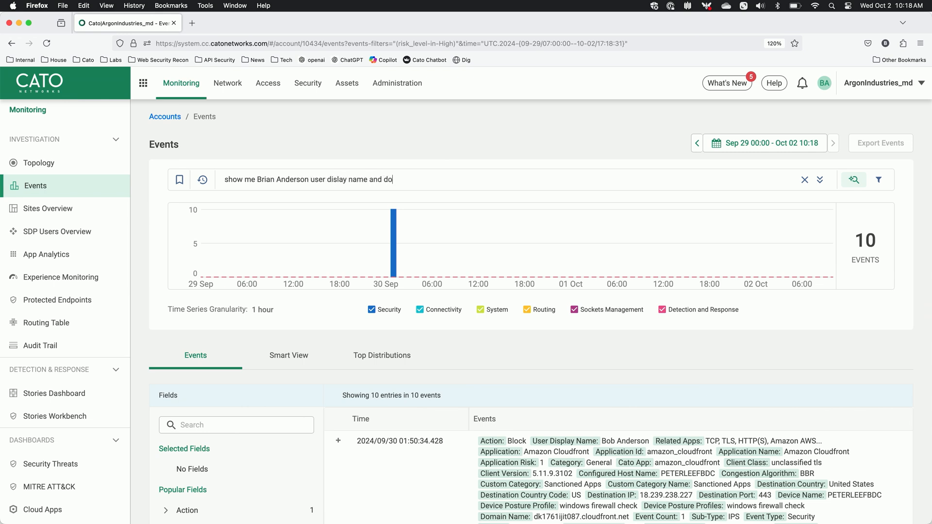
text(main)
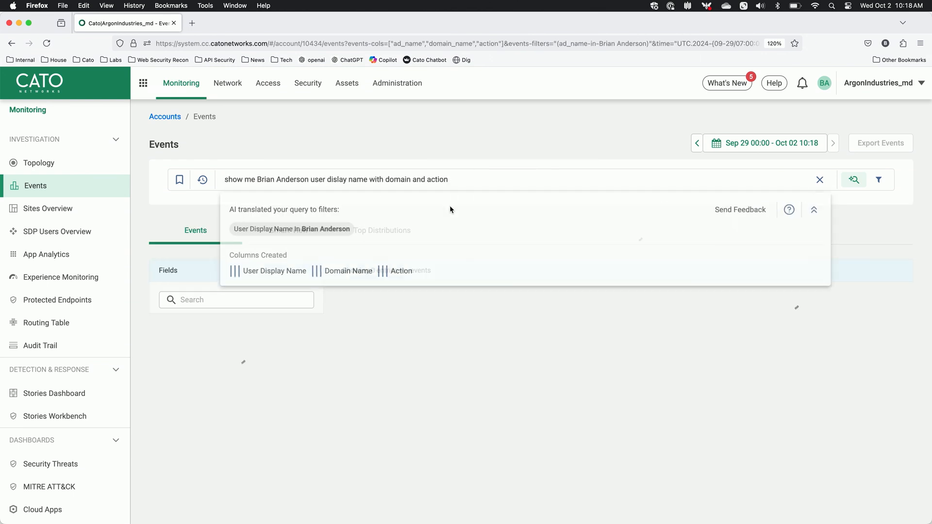
click(853, 179)
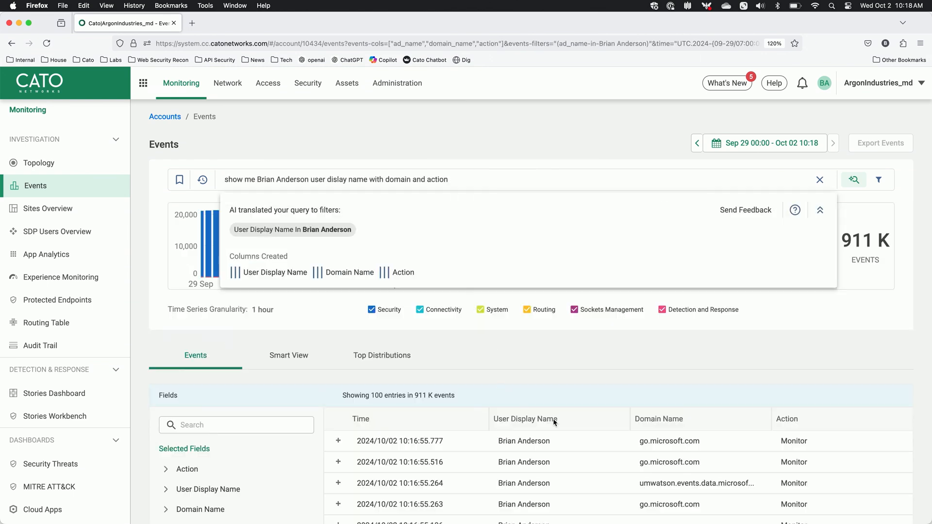
mouse_move(487, 181)
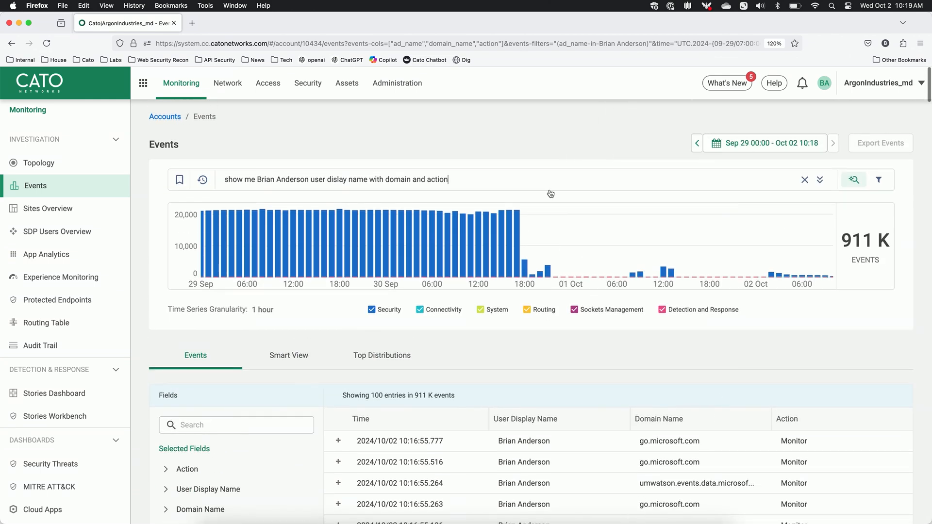
text(=block)
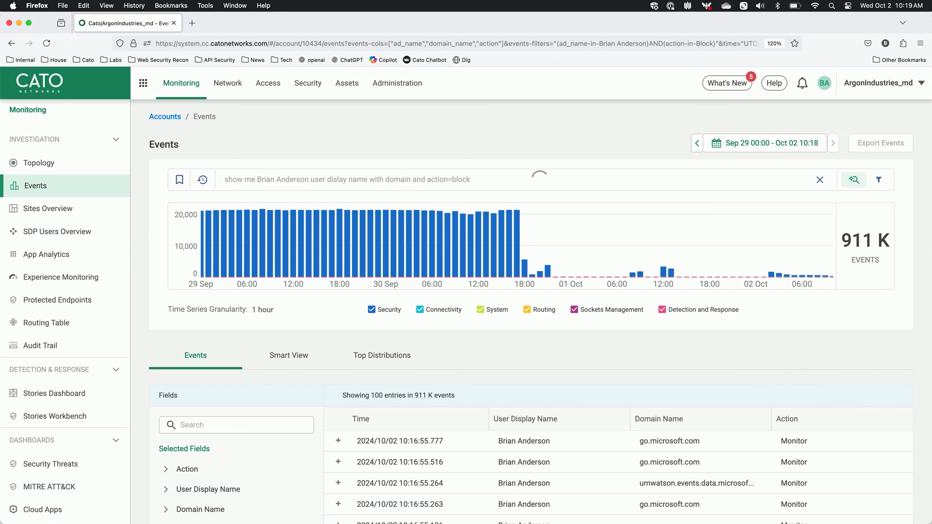
click(853, 179)
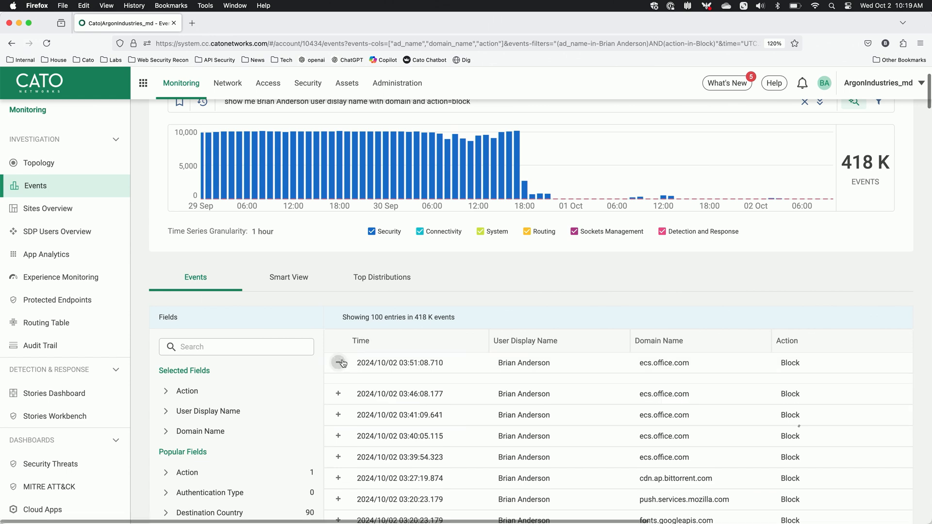
Expand the first blocked ecs.office.com event down to its Restricted GEO Access for SaaS Applications rule.
click(337, 362)
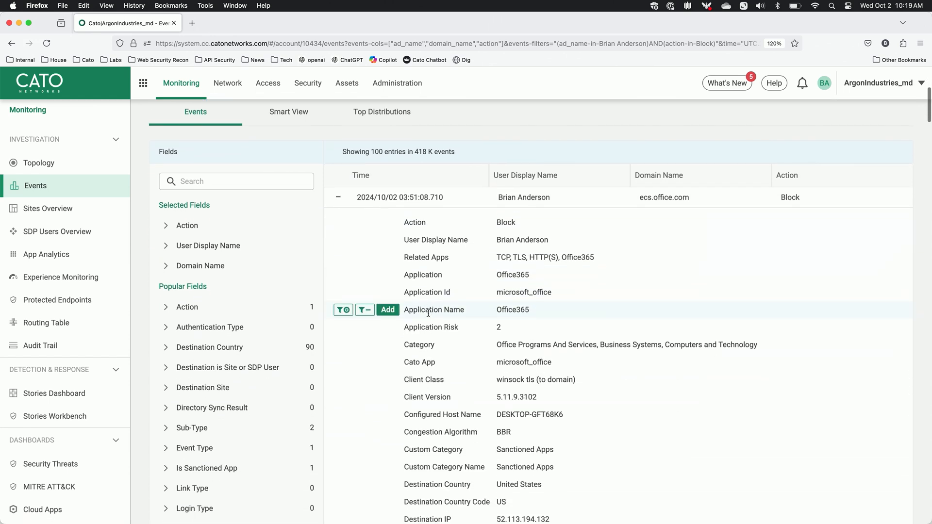
scroll(down, 3)
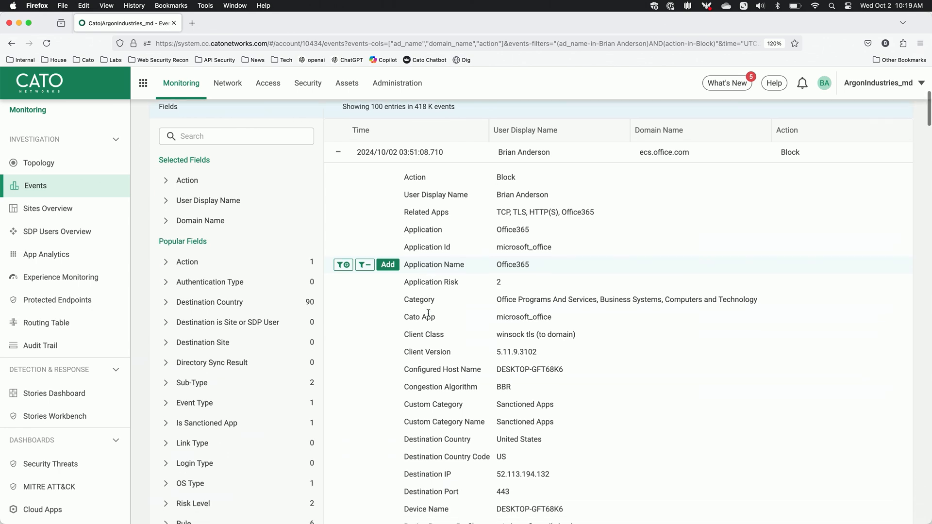
scroll(down, 3)
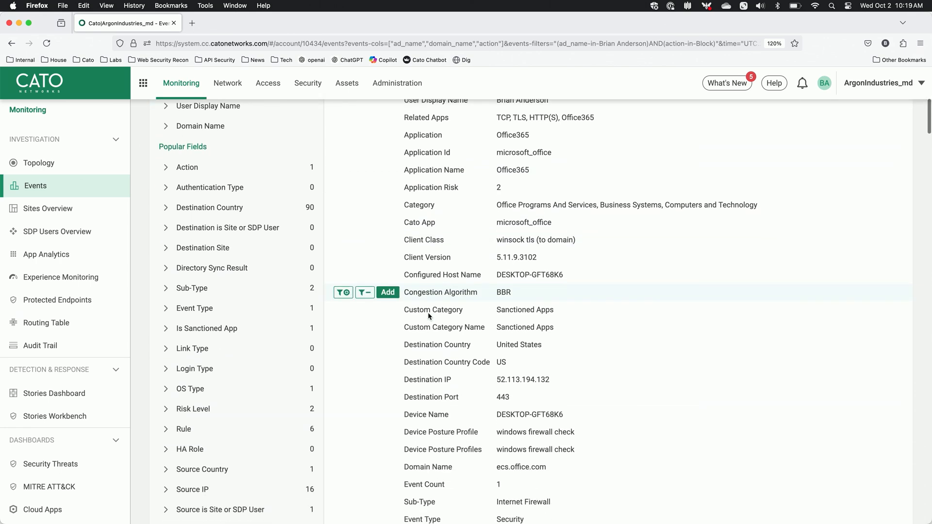
scroll(down, 3)
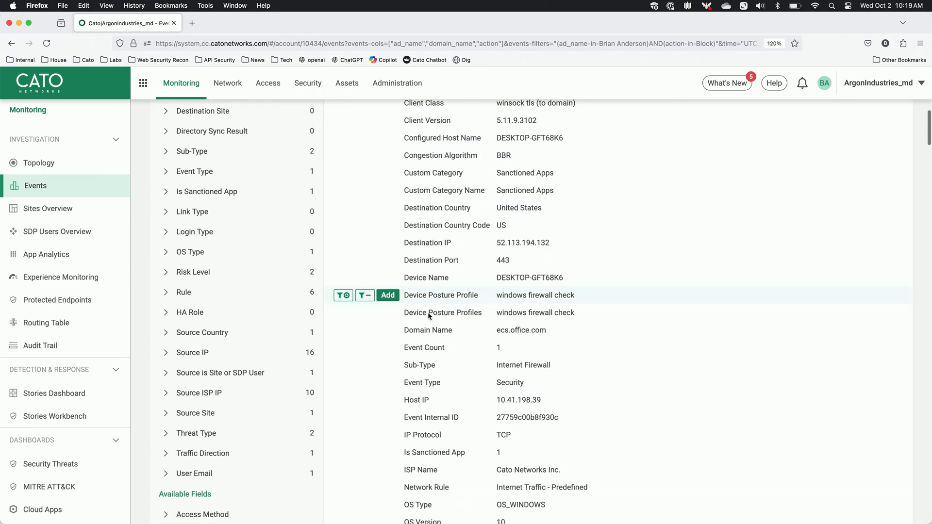
scroll(down, 3)
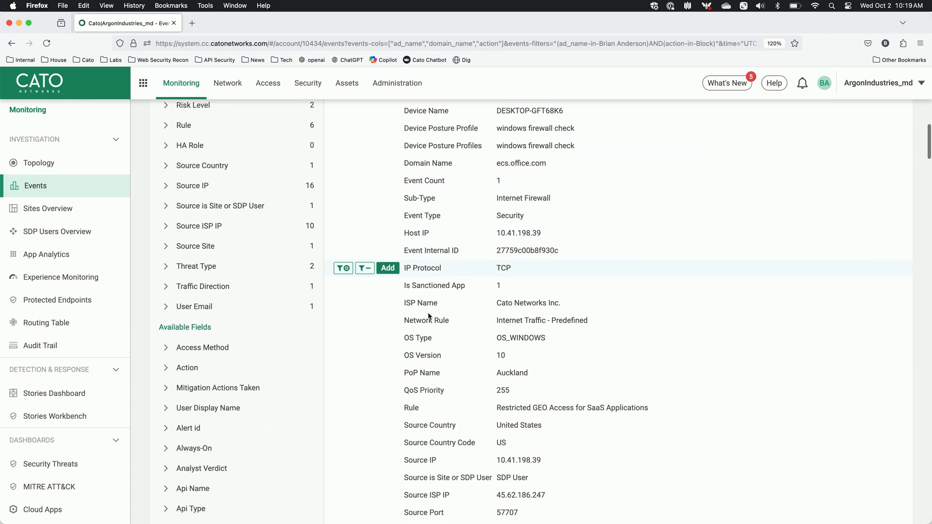
scroll(down, 3)
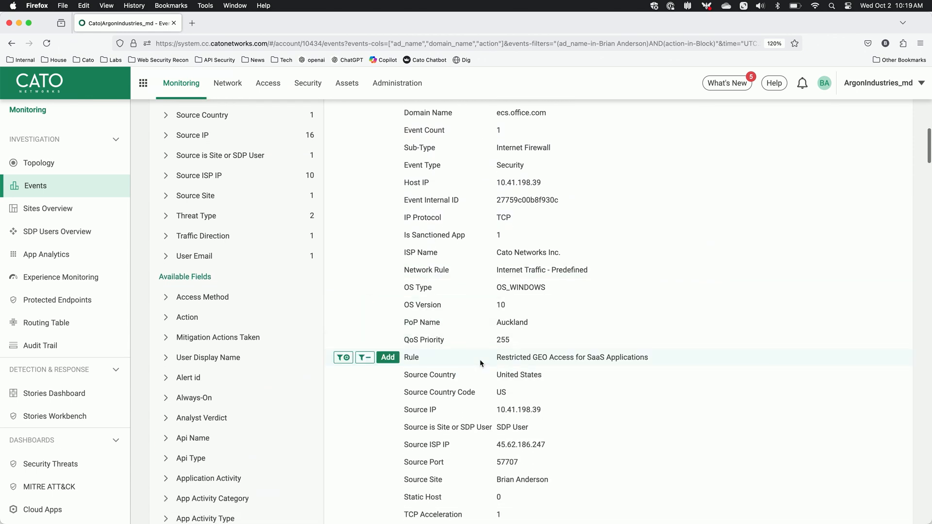
mouse_move(494, 361)
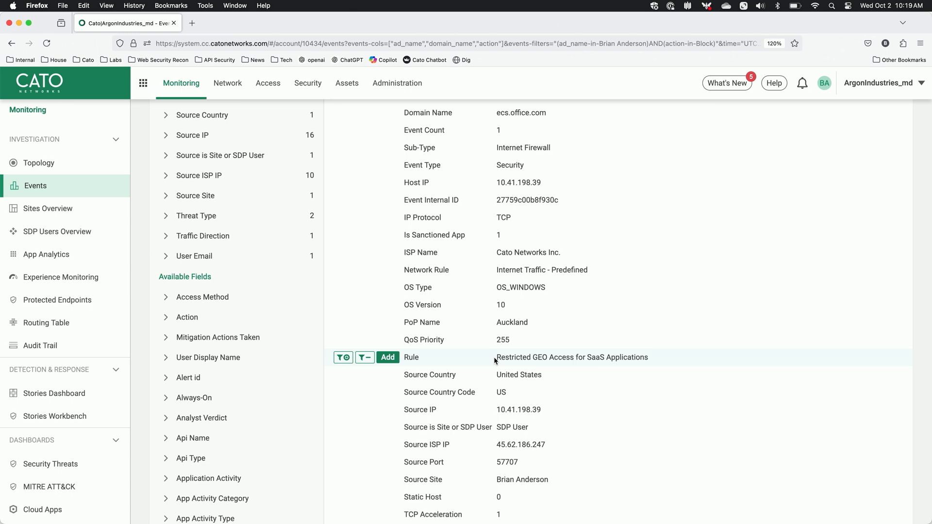
mouse_move(496, 351)
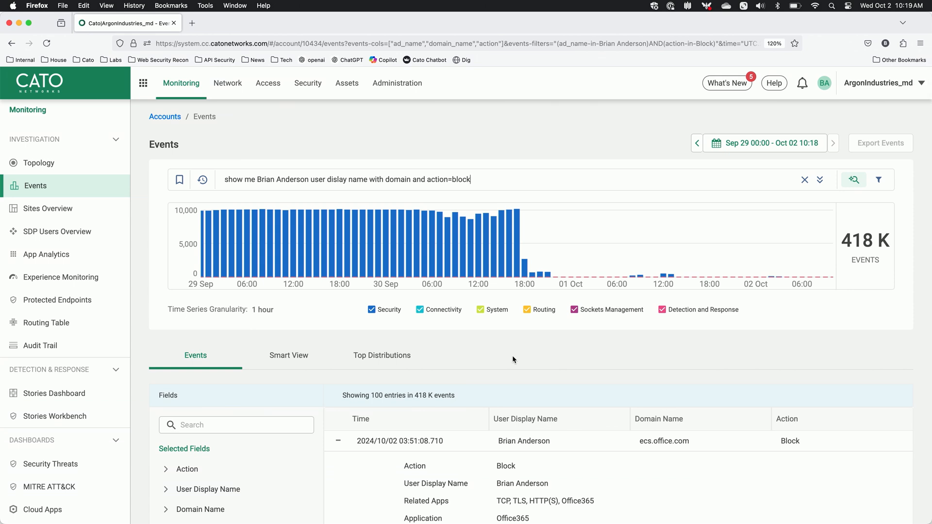
scroll(down, 3)
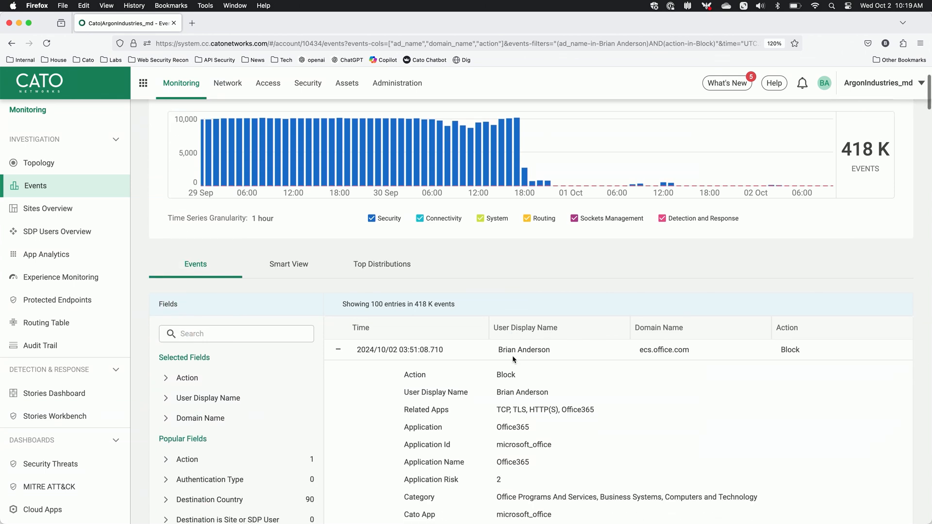
scroll(down, 3)
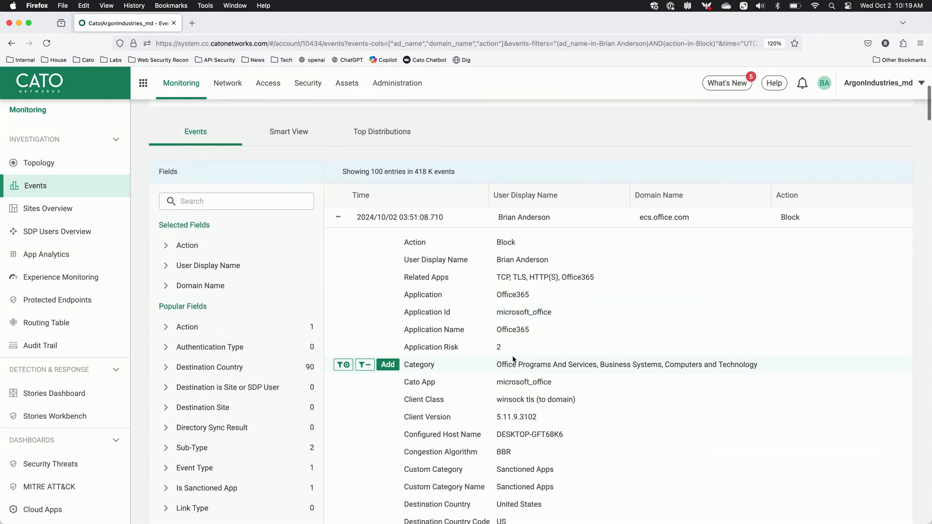